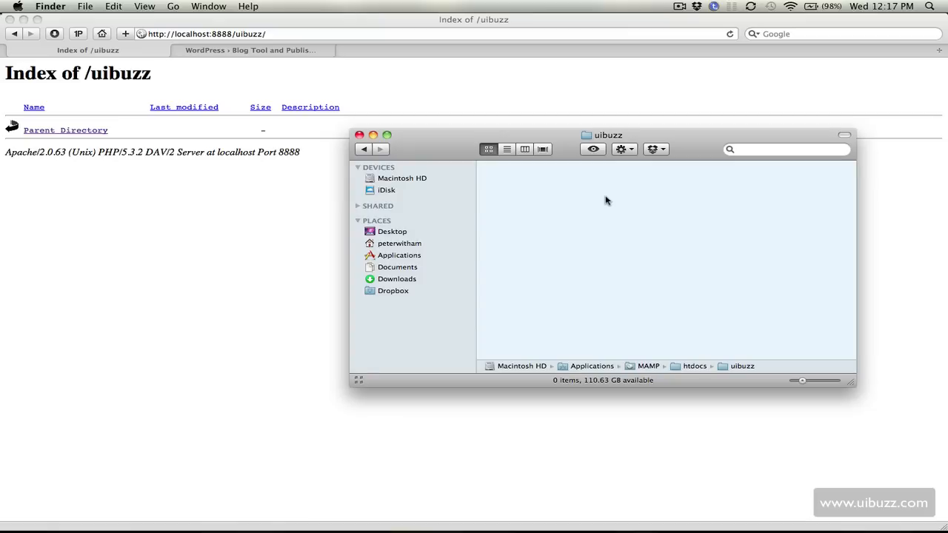
{"action": "mouse_move", "coordinate": [260, 60]}
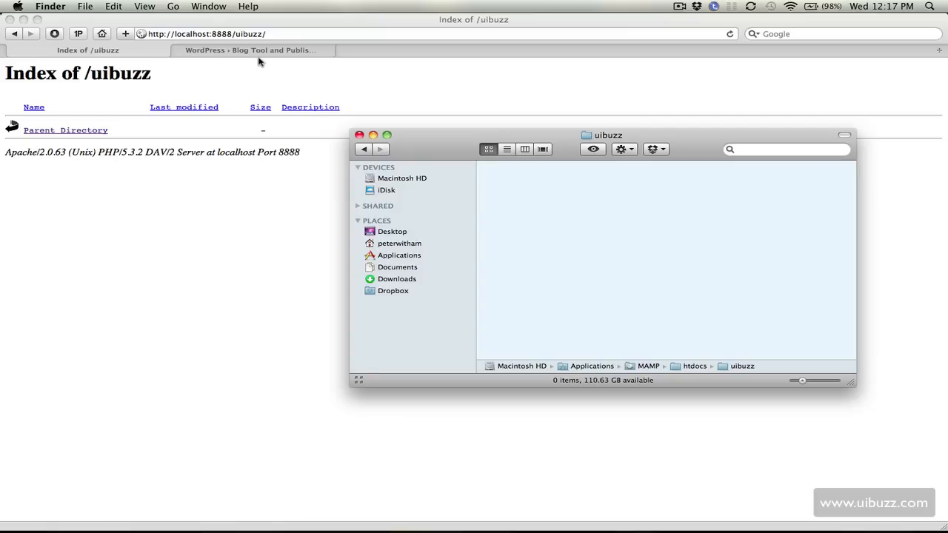
Step: From wordpress.org's Download section, go to Nightly Builds and download the latest nightly zip
{"action": "left_click", "coordinate": [249, 50]}
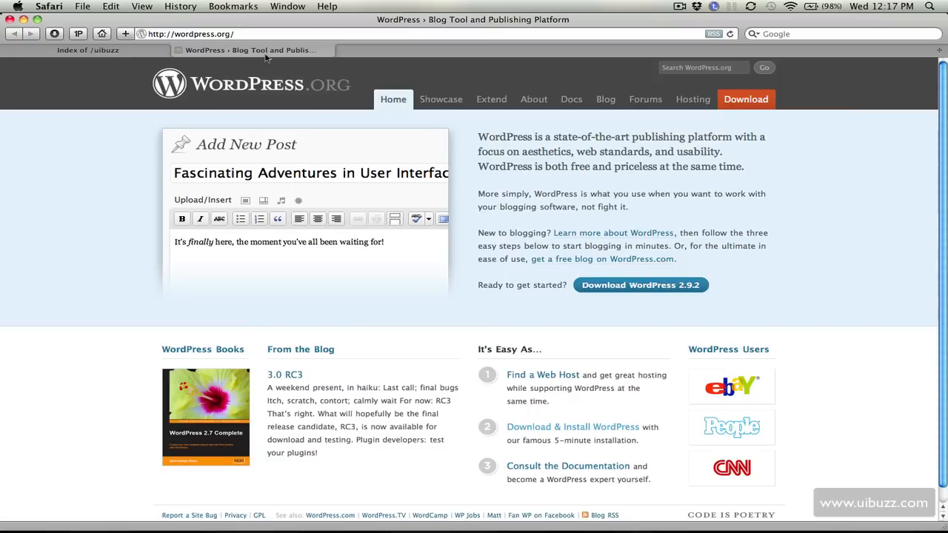
{"action": "mouse_move", "coordinate": [746, 99]}
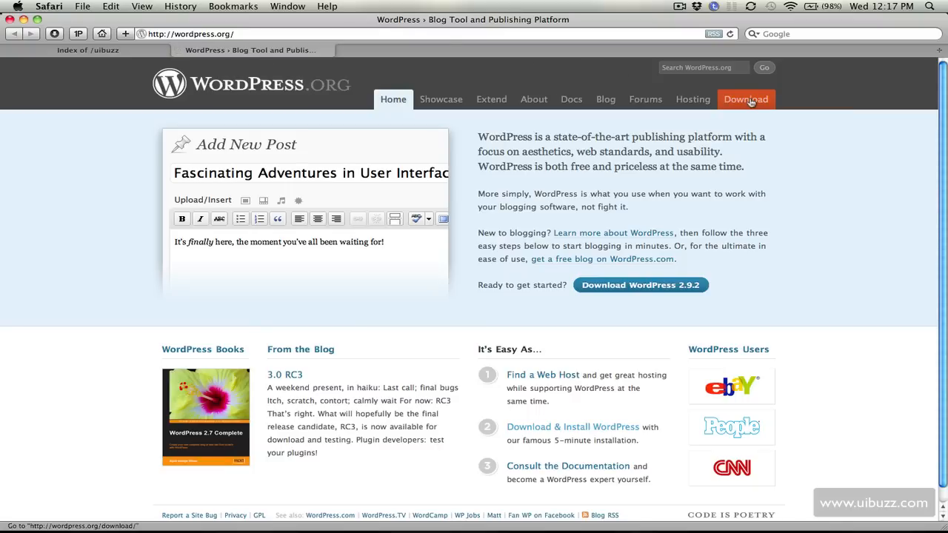
{"action": "left_click", "coordinate": [745, 97]}
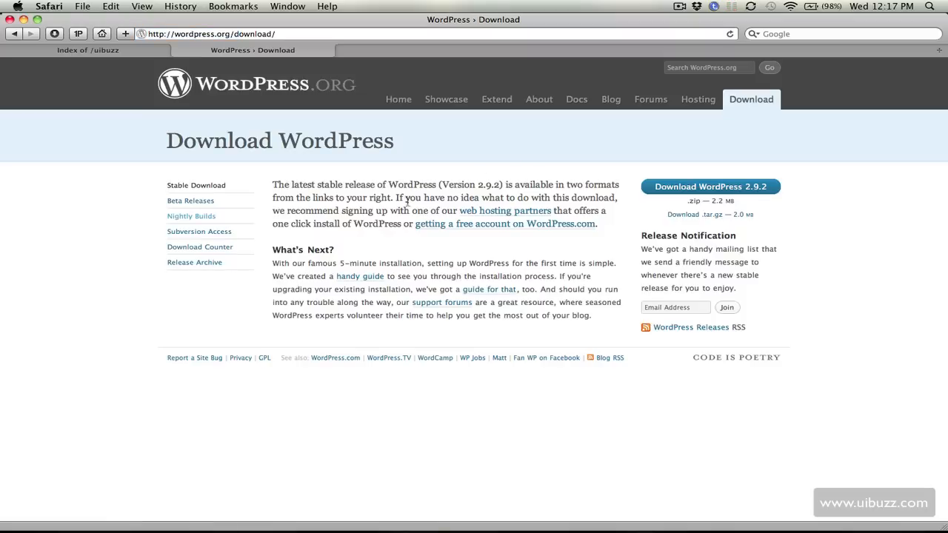
{"action": "mouse_move", "coordinate": [391, 198]}
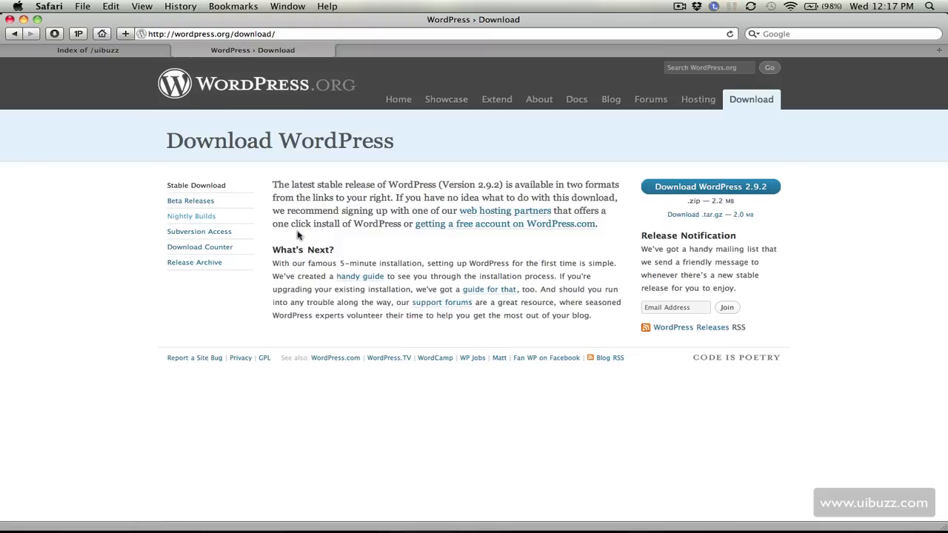
{"action": "left_click", "coordinate": [191, 216]}
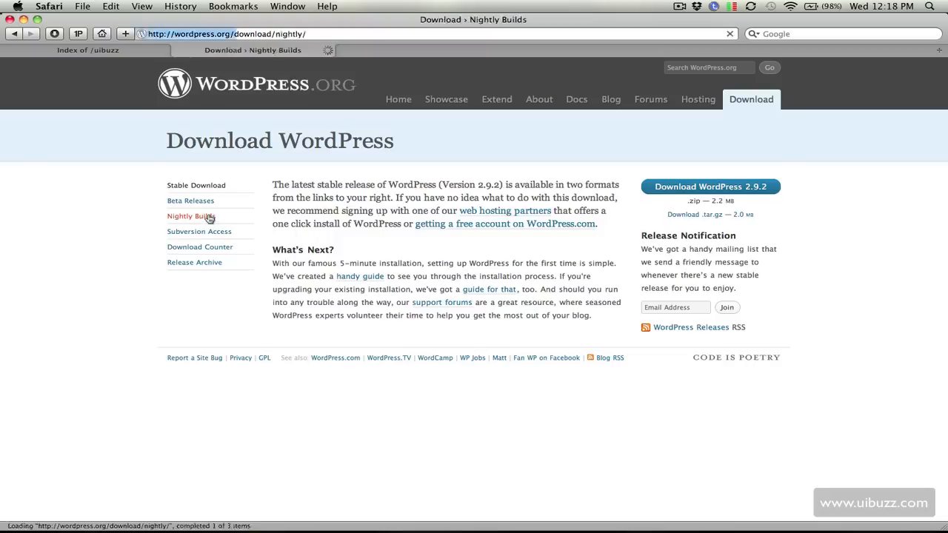
{"action": "left_click", "coordinate": [191, 217]}
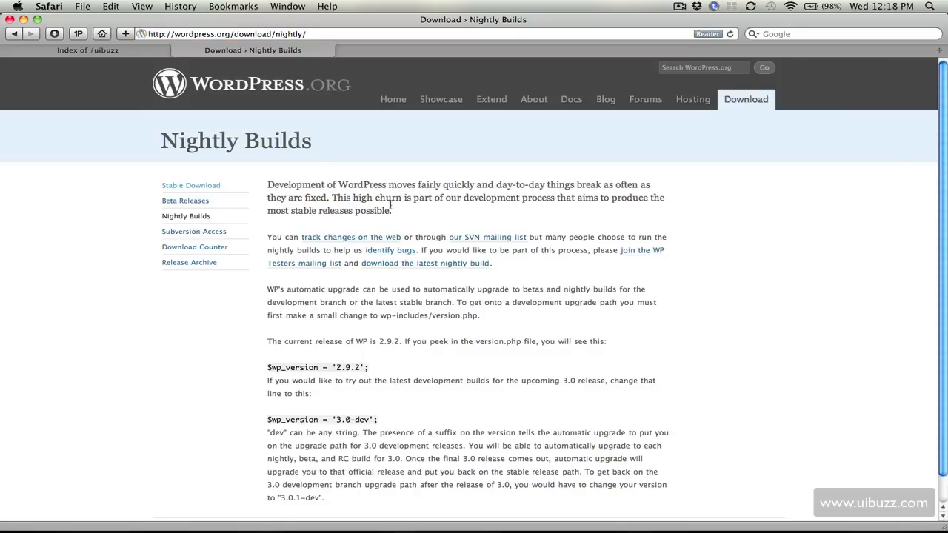
{"action": "mouse_move", "coordinate": [444, 292]}
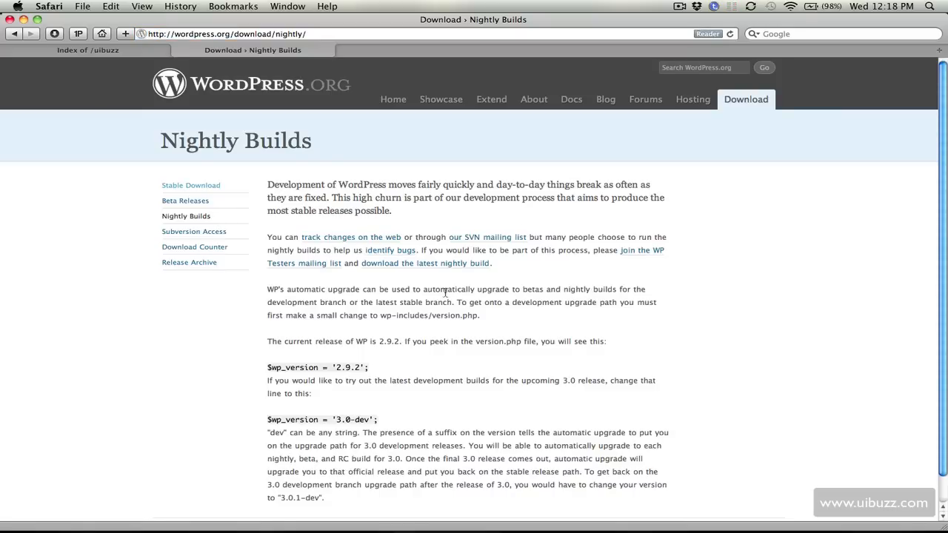
{"action": "mouse_move", "coordinate": [425, 264]}
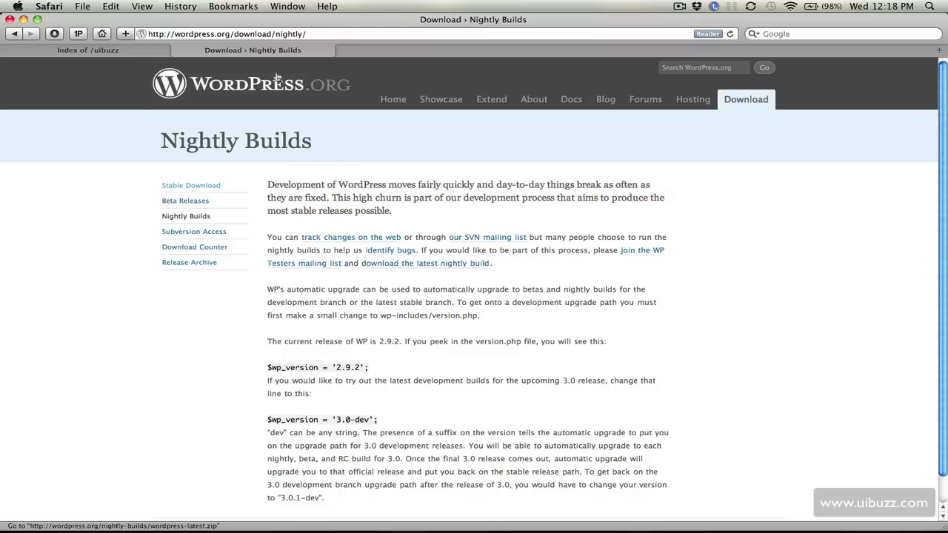
{"action": "left_click", "coordinate": [87, 50]}
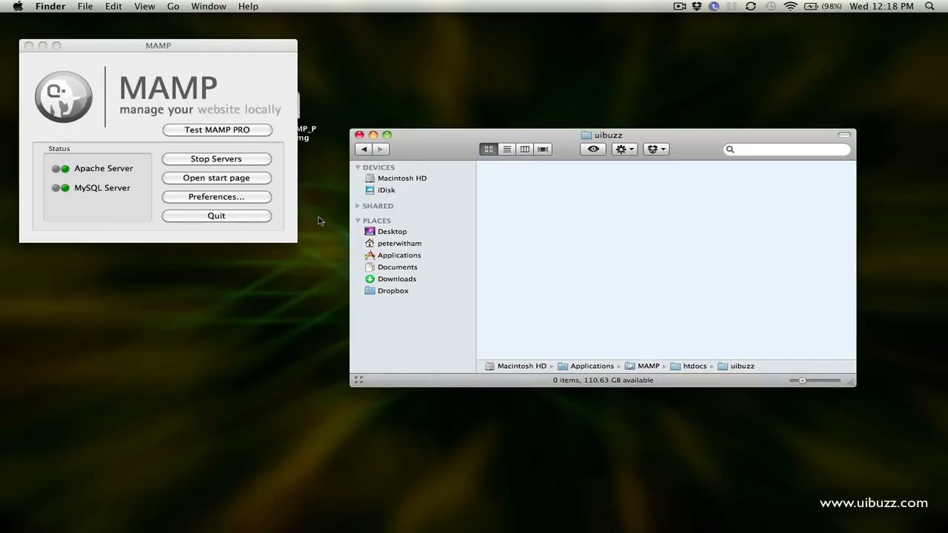
Step: Hide MAMP, check the uibuzz folder's path, and select wordpress-latest.zip on the desktop
{"action": "left_click", "coordinate": [158, 96]}
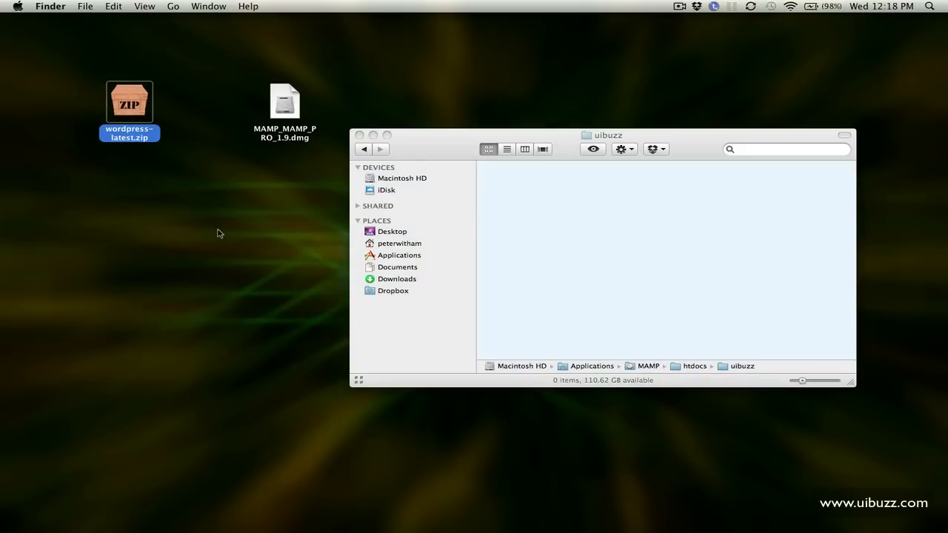
{"action": "left_click_drag", "start_coordinate": [601, 133], "coordinate": [615, 109]}
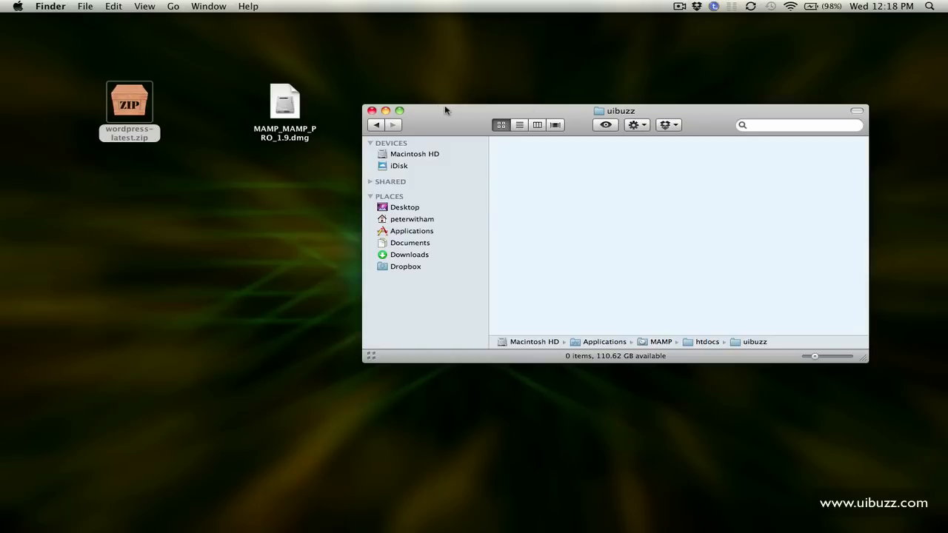
{"action": "left_click", "coordinate": [621, 111]}
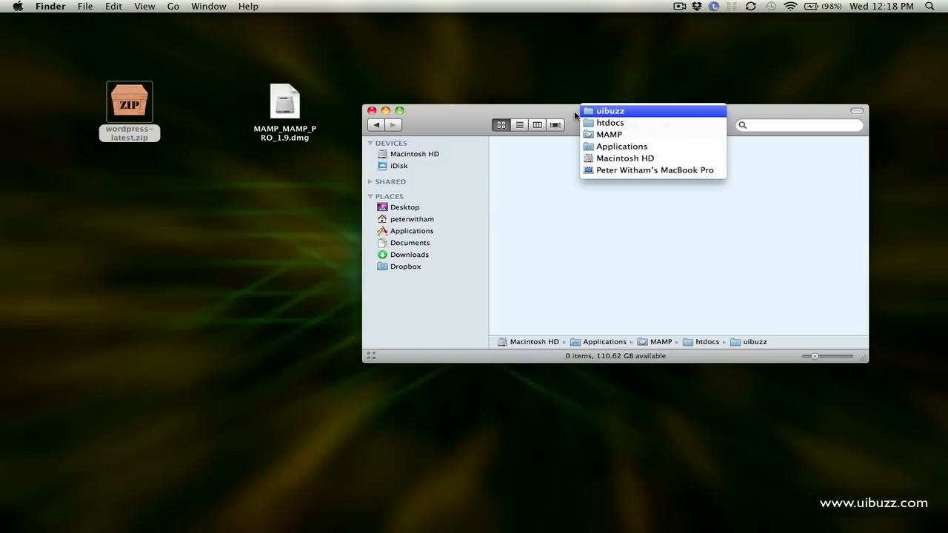
{"action": "mouse_move", "coordinate": [557, 116]}
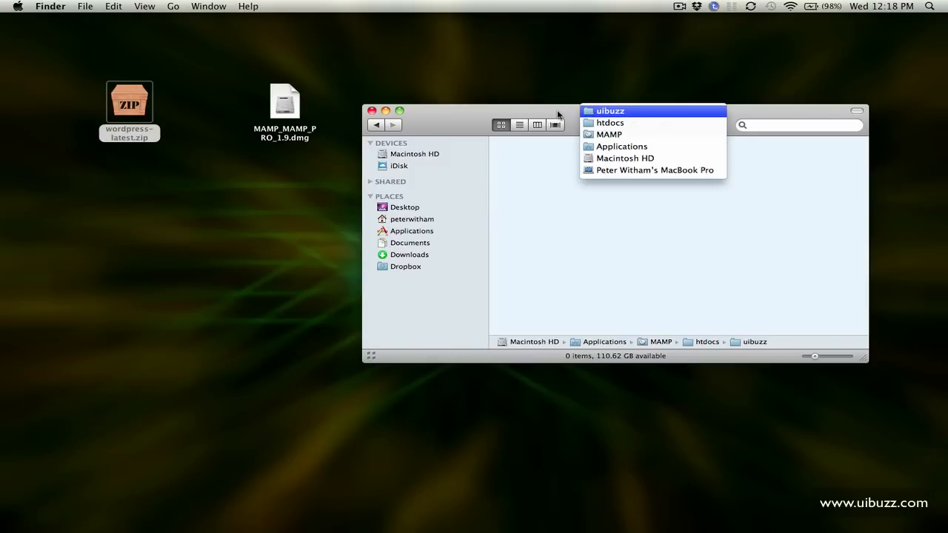
{"action": "left_click", "coordinate": [610, 110]}
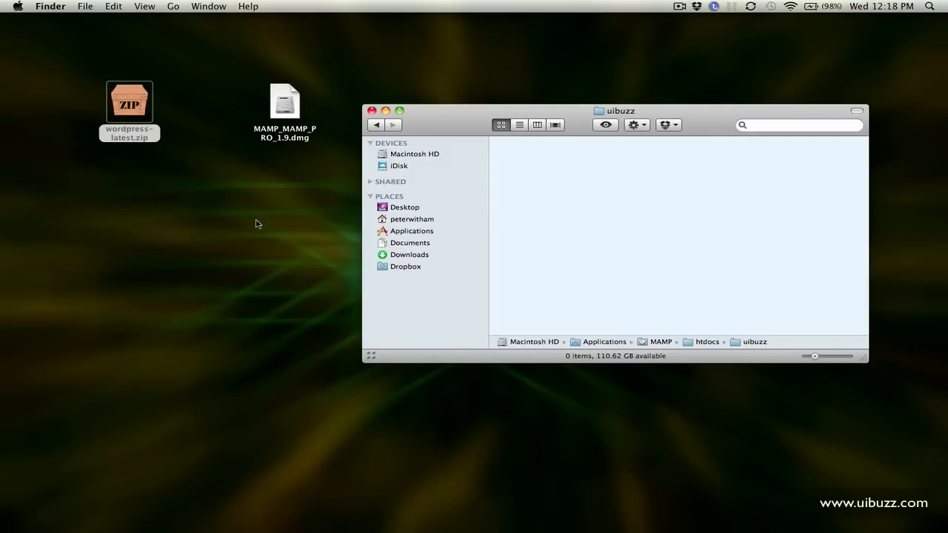
{"action": "left_click_drag", "start_coordinate": [615, 110], "coordinate": [615, 186]}
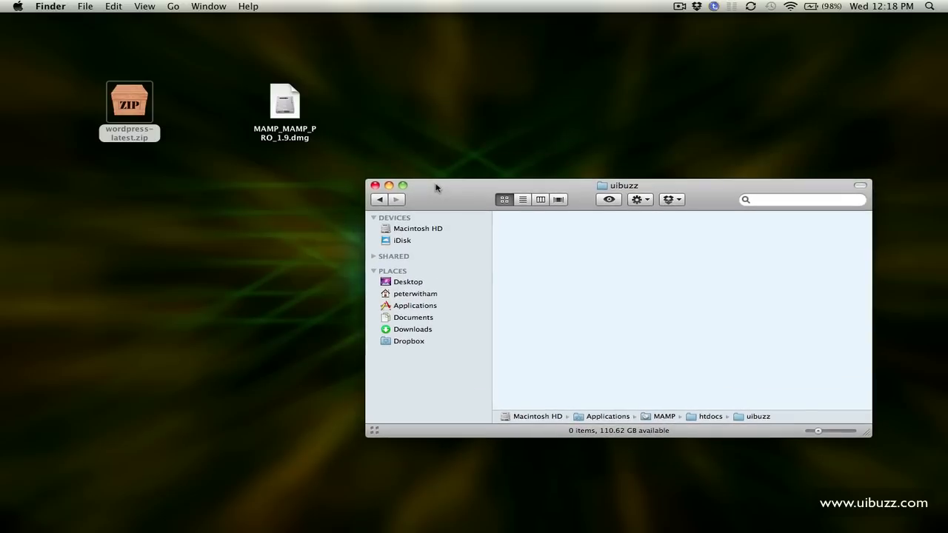
{"action": "left_click", "coordinate": [131, 102]}
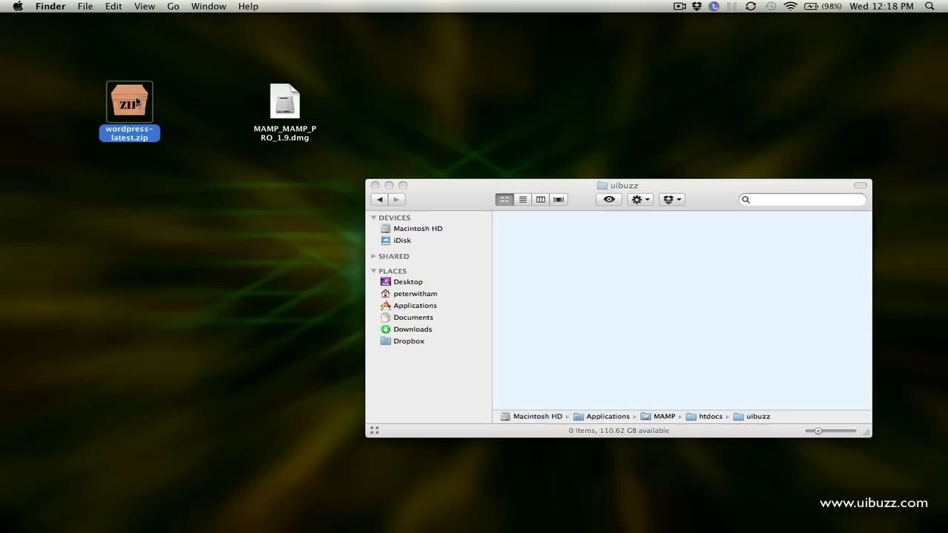
Step: Unzip wordpress-latest.zip and move all its files into MAMP's htdocs/uibuzz folder
{"action": "double_click", "coordinate": [129, 102]}
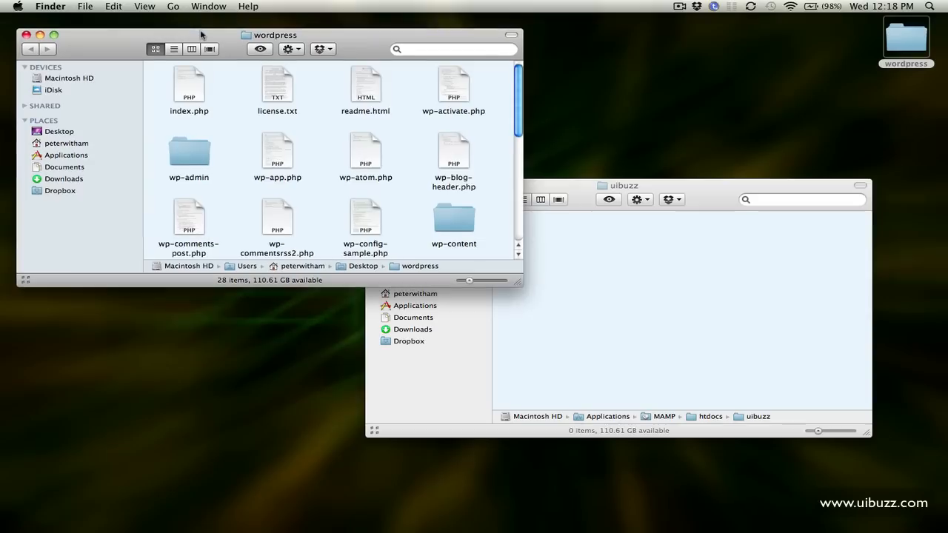
{"action": "mouse_move", "coordinate": [498, 77]}
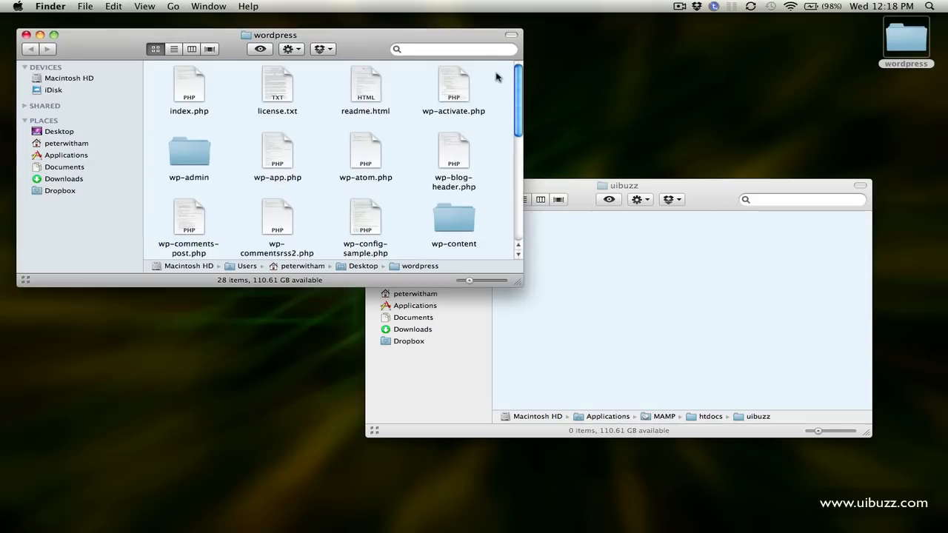
{"action": "key", "text": "cmd+a"}
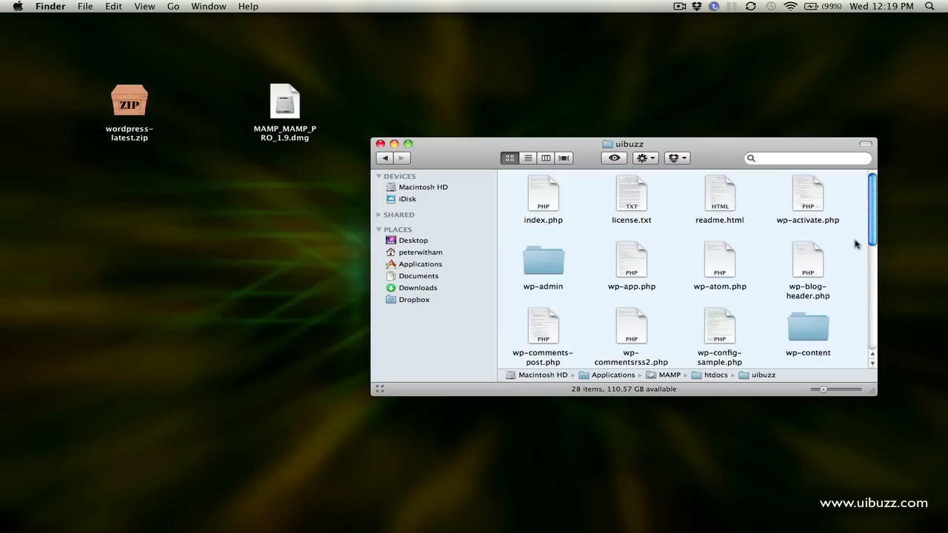
{"action": "mouse_move", "coordinate": [874, 225]}
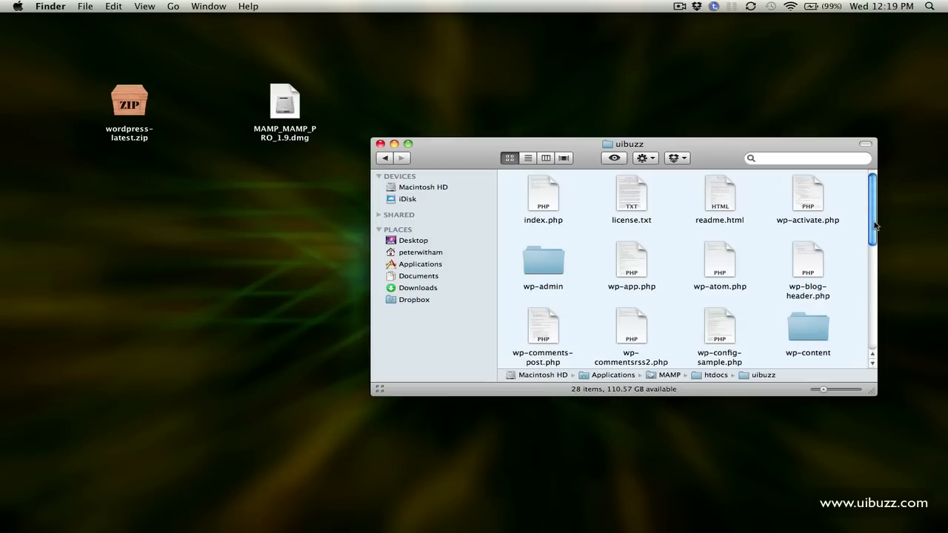
{"action": "mouse_move", "coordinate": [646, 373]}
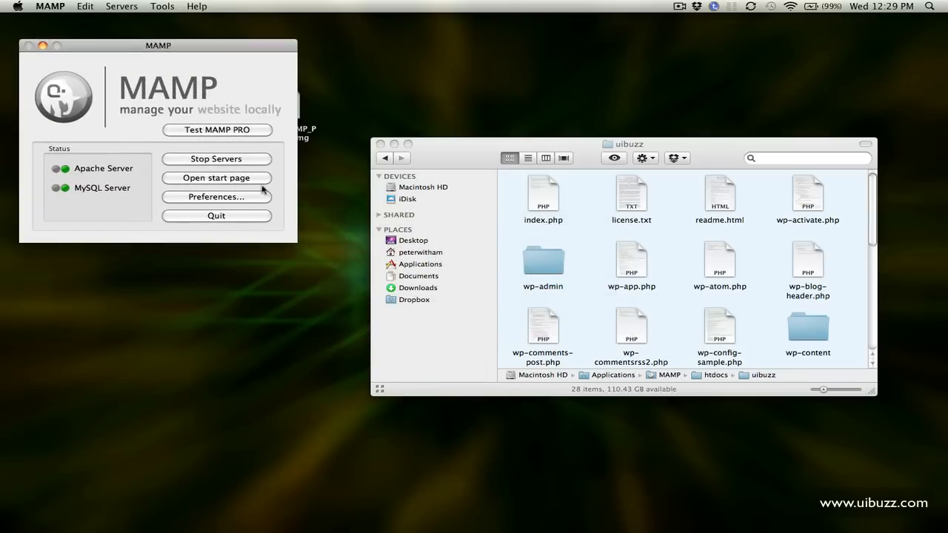
Step: Launch MAMP's local start page in Safari and go to phpMyAdmin
{"action": "left_click", "coordinate": [216, 177]}
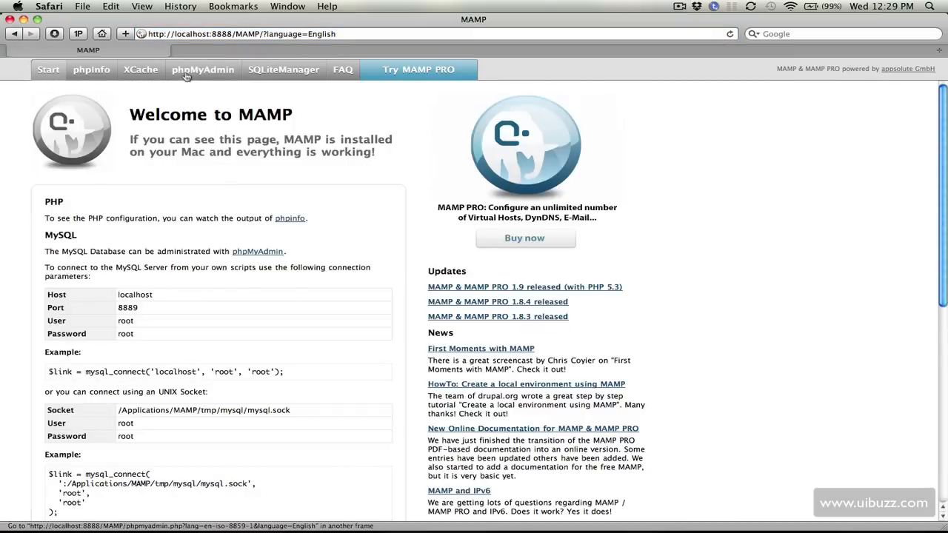
{"action": "left_click", "coordinate": [201, 70]}
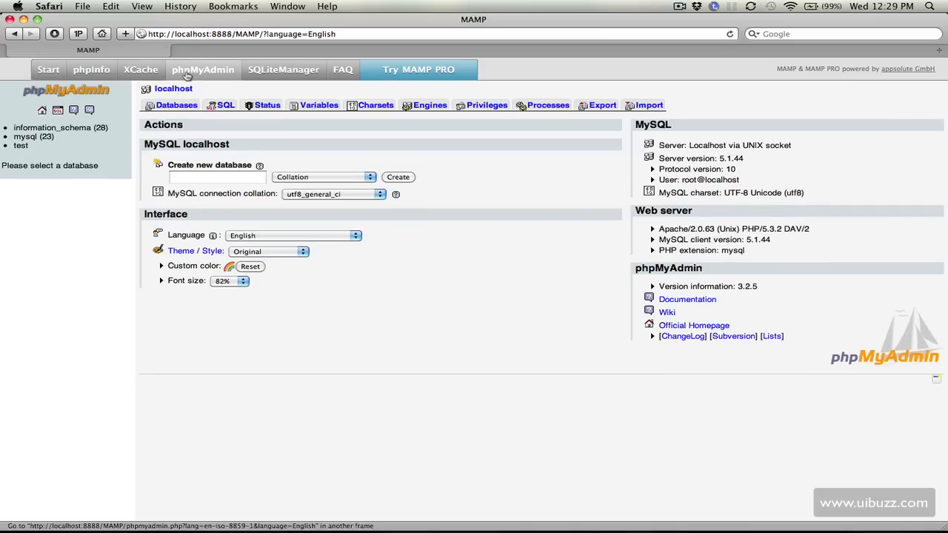
Step: Create an empty database named uibuzz_sample in phpMyAdmin, then return to Finder
{"action": "left_click", "coordinate": [216, 178]}
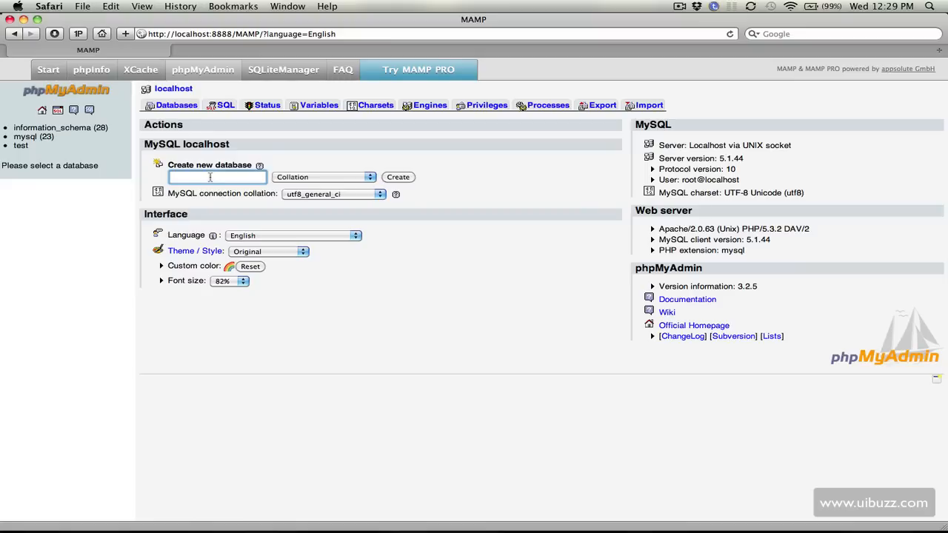
{"action": "left_click", "coordinate": [214, 178]}
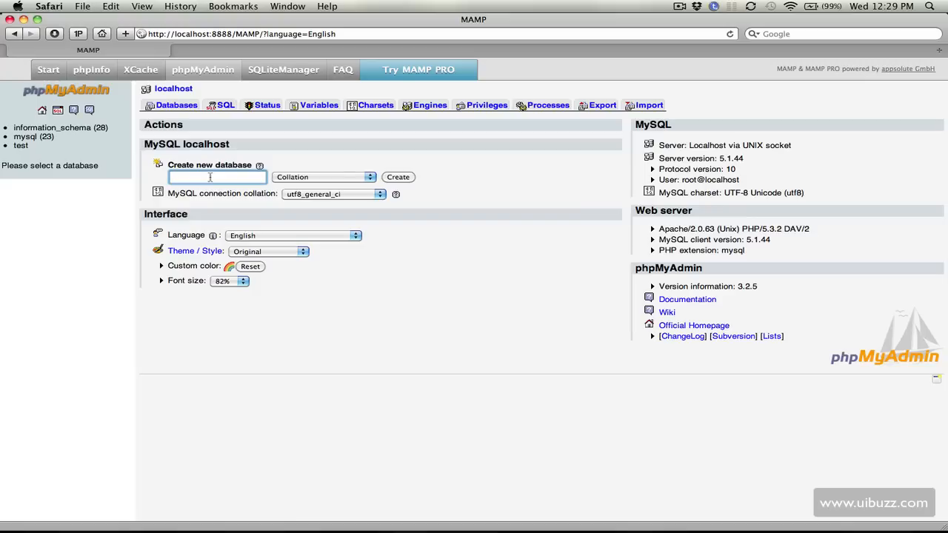
{"action": "left_click", "coordinate": [217, 176]}
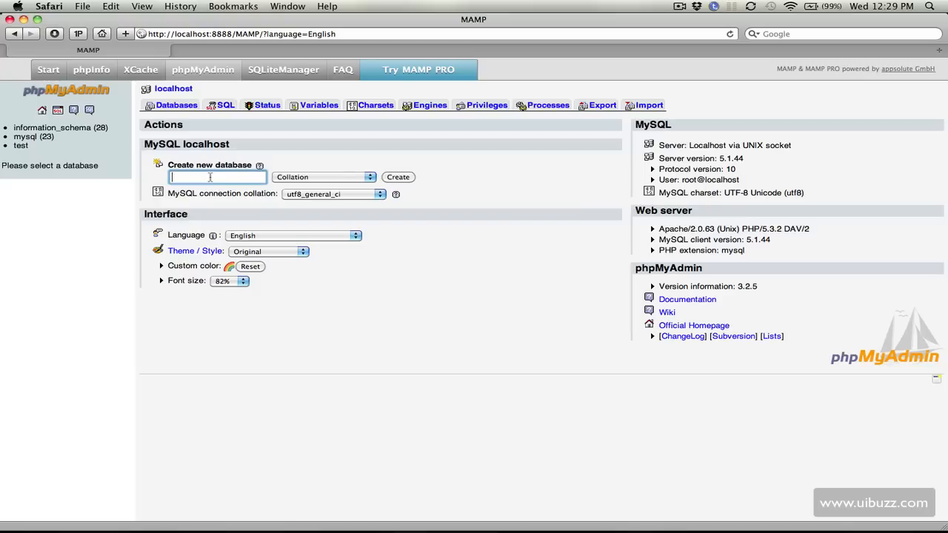
{"action": "left_click", "coordinate": [216, 178]}
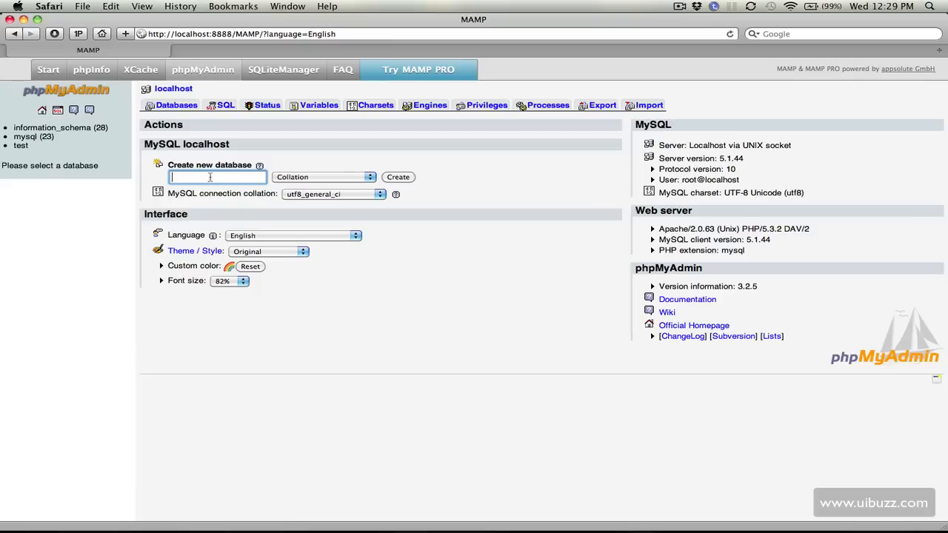
{"action": "type", "text": "uibuzz"}
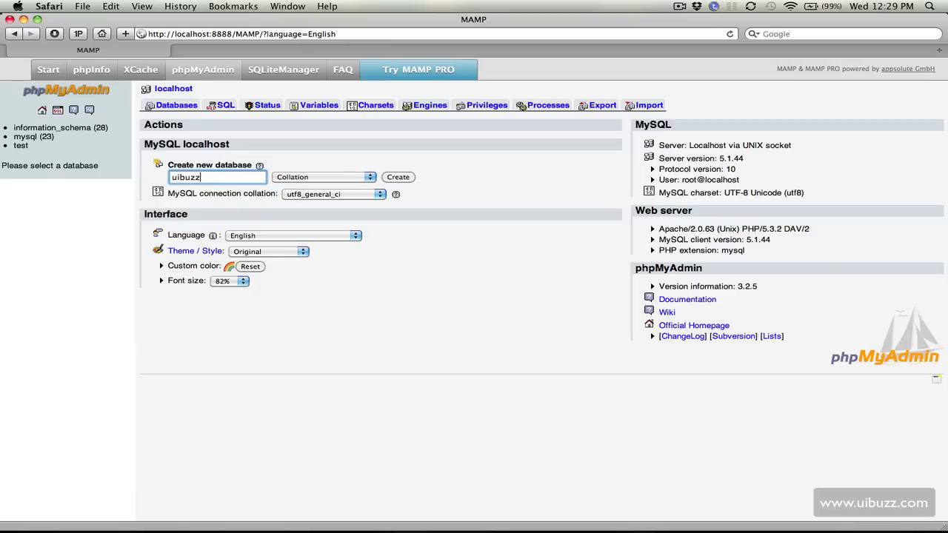
{"action": "type", "text": "_sample"}
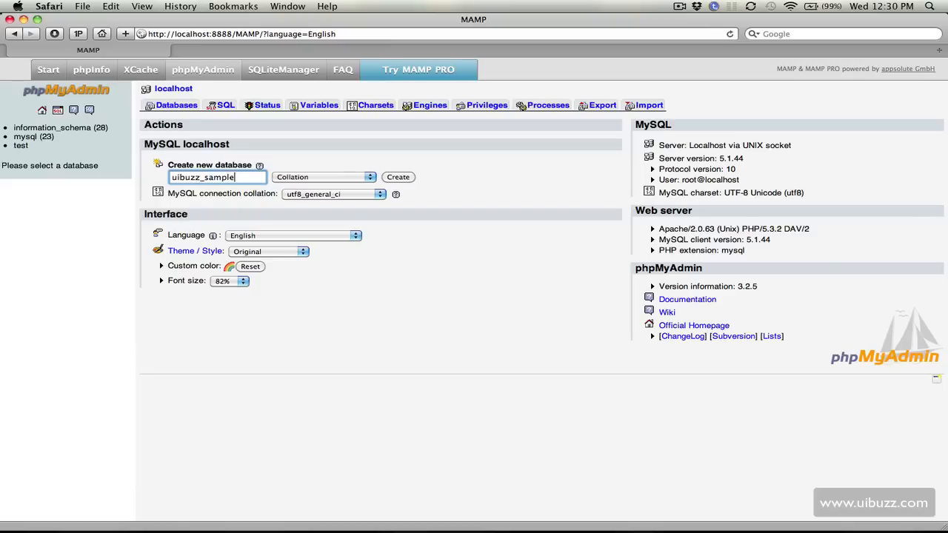
{"action": "left_click", "coordinate": [397, 176]}
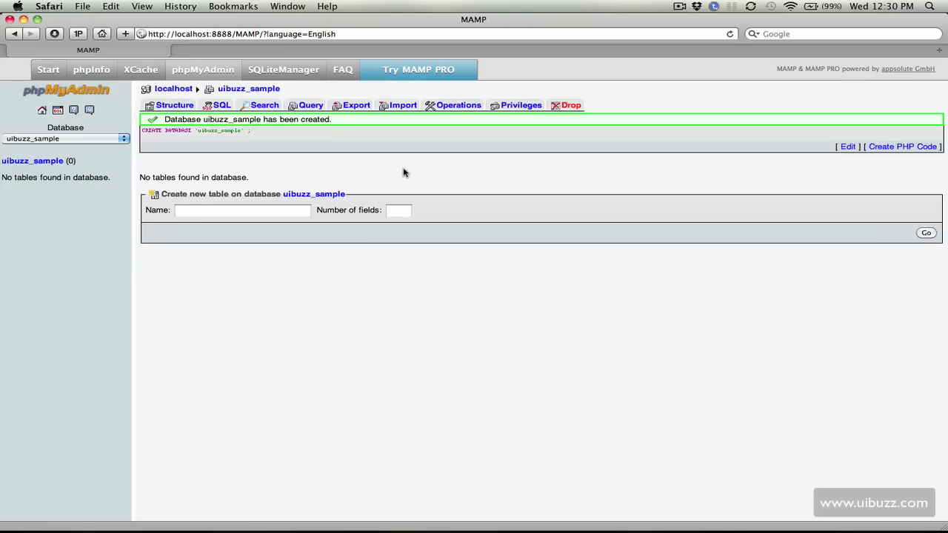
{"action": "key", "text": "cmd+tab"}
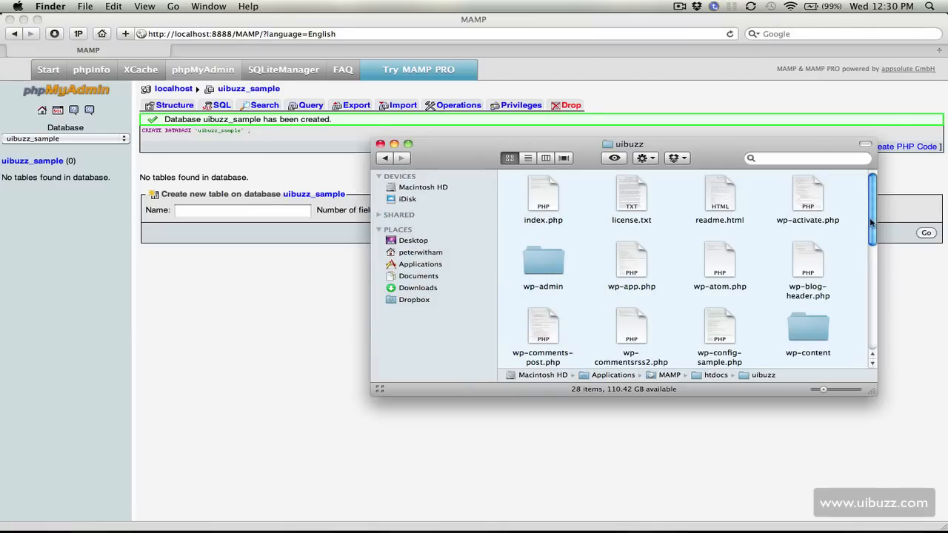
Step: Rename wp-config-sample.php to wp-config.php and open it with TextEdit
{"action": "scroll", "scroll_direction": "down", "scroll_amount": 3}
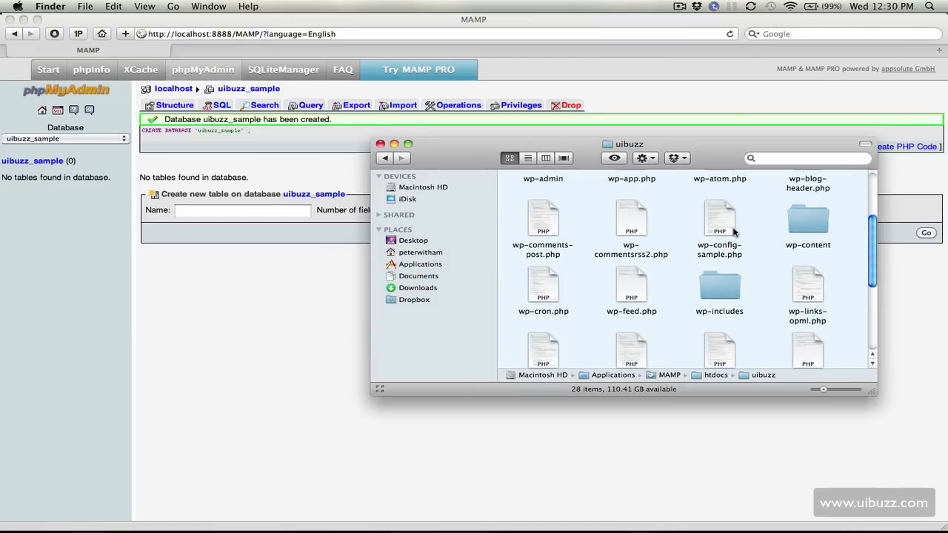
{"action": "left_click", "coordinate": [720, 217]}
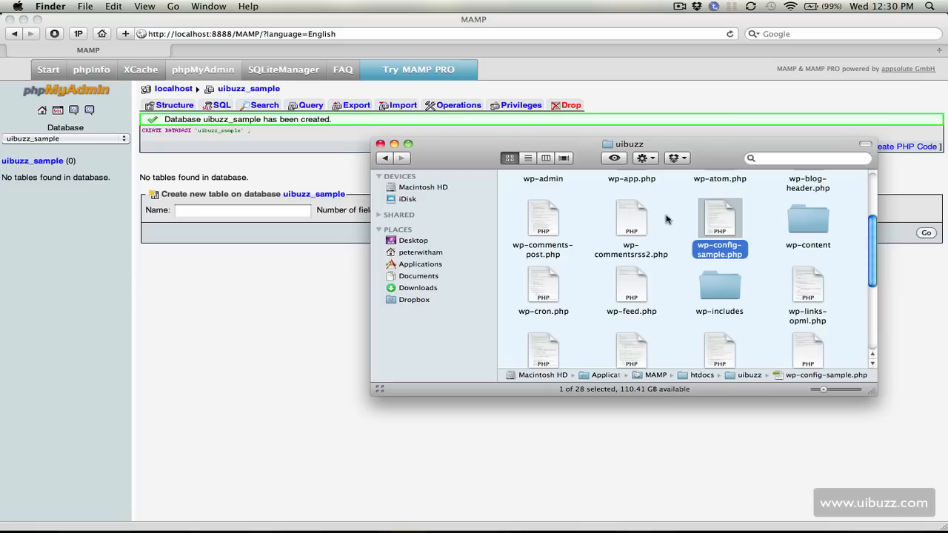
{"action": "left_click", "coordinate": [720, 249]}
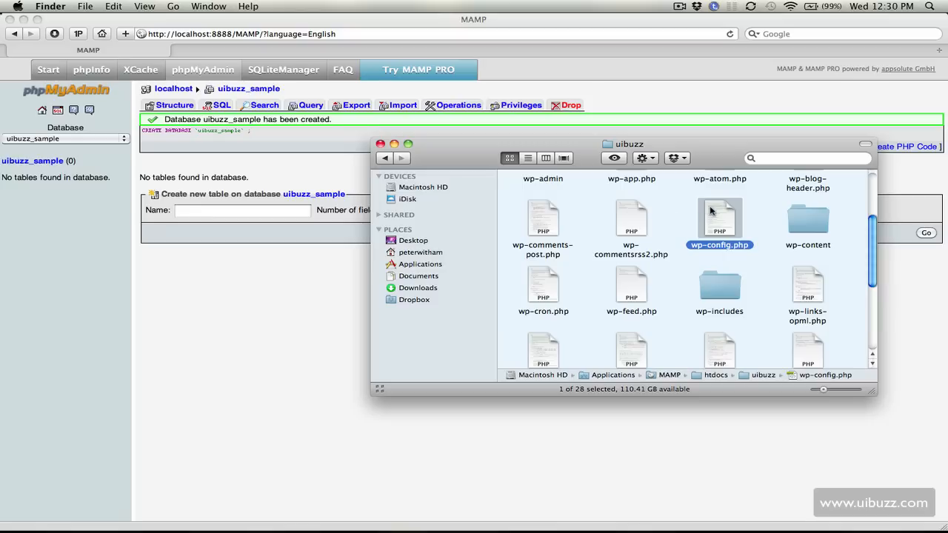
{"action": "right_click", "coordinate": [720, 220]}
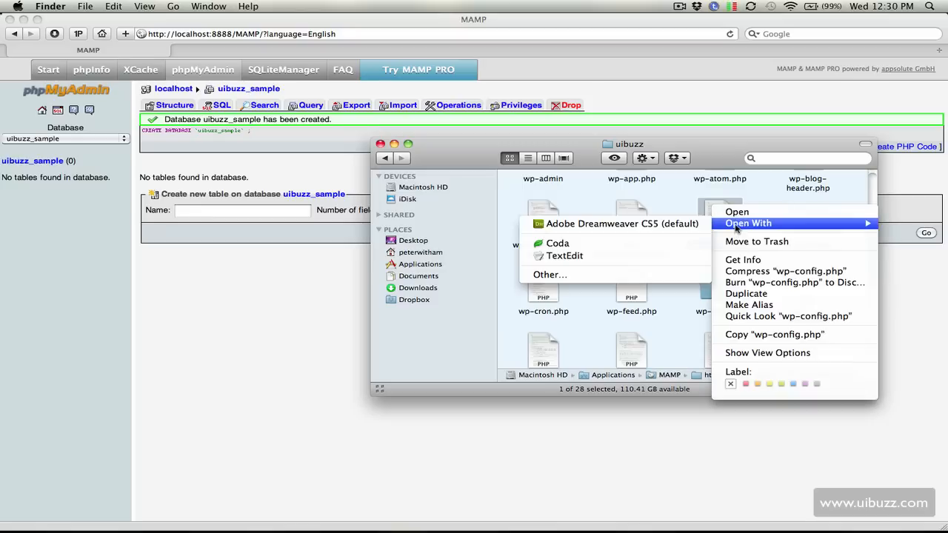
{"action": "mouse_move", "coordinate": [564, 255]}
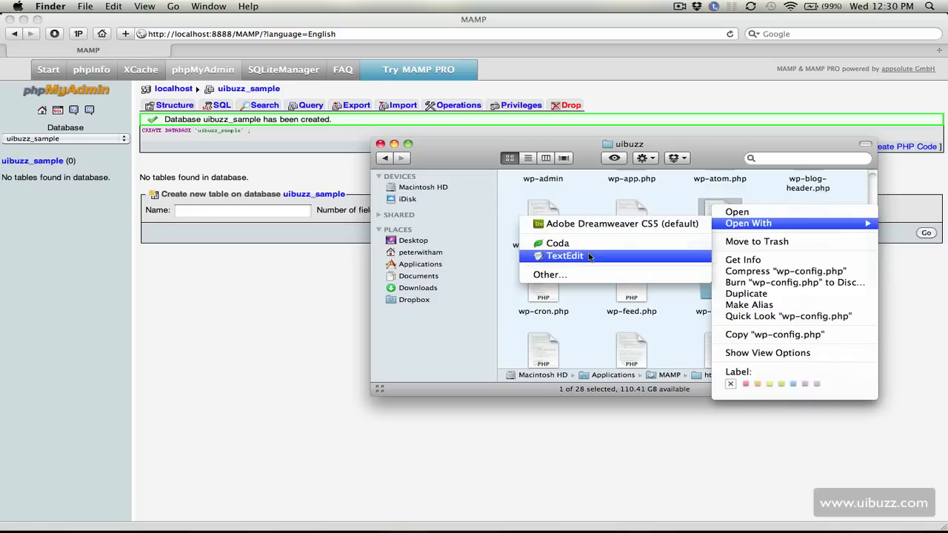
{"action": "left_click", "coordinate": [565, 255]}
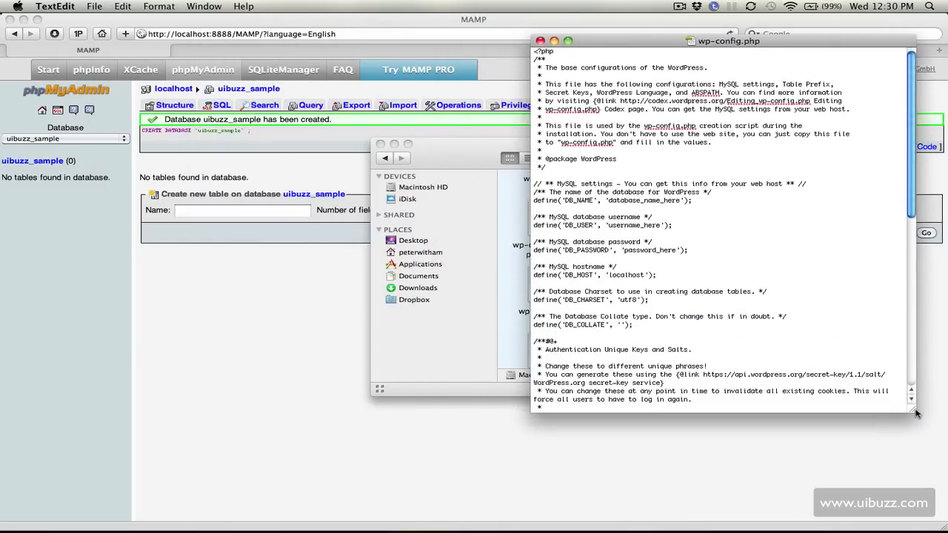
Step: In wp-config.php set DB_NAME to uibuzz_sample, DB_USER to root, and edit the password
{"action": "scroll", "scroll_direction": "down", "scroll_amount": 3}
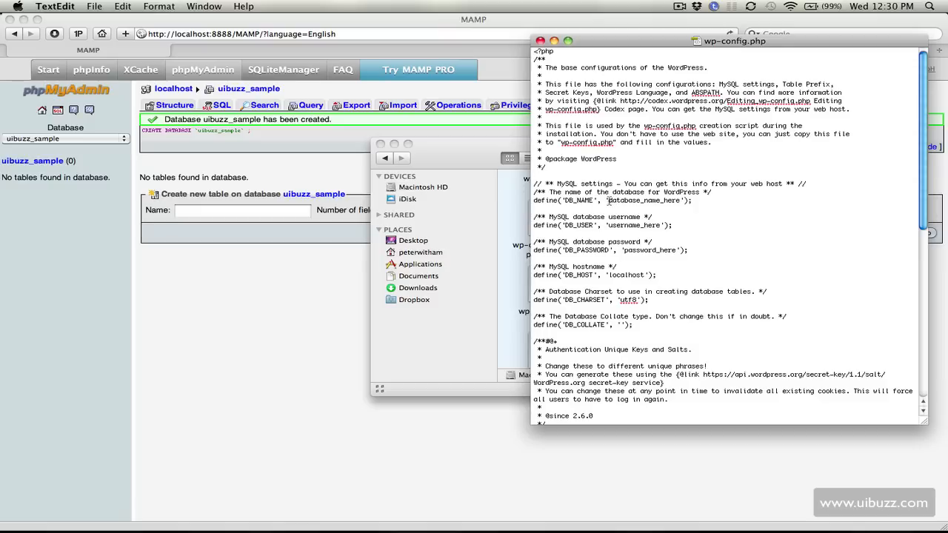
{"action": "double_click", "coordinate": [645, 201]}
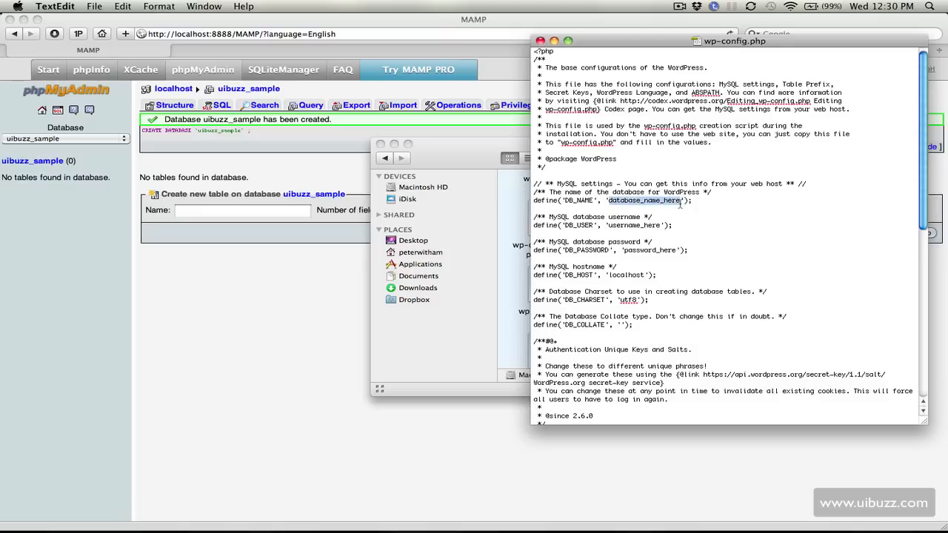
{"action": "mouse_move", "coordinate": [739, 234]}
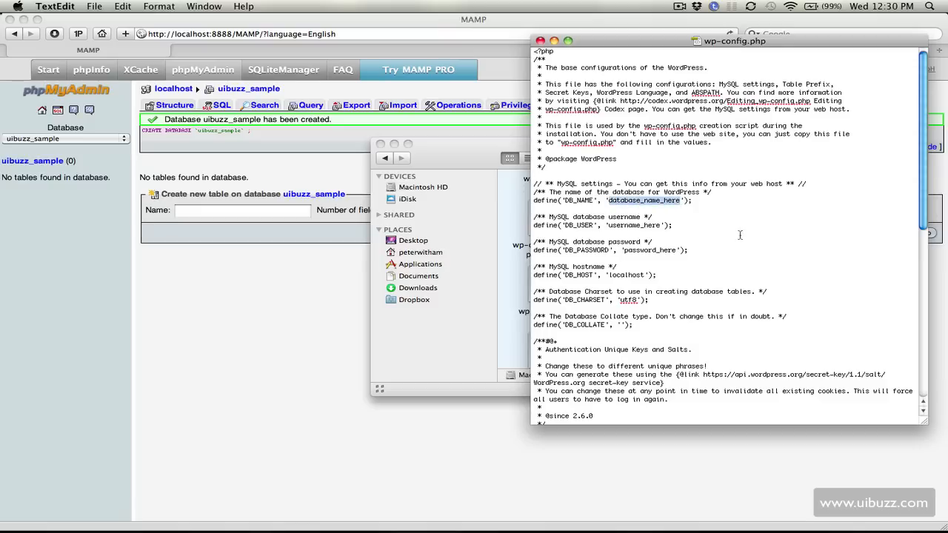
{"action": "type", "text": "uibuzz_"}
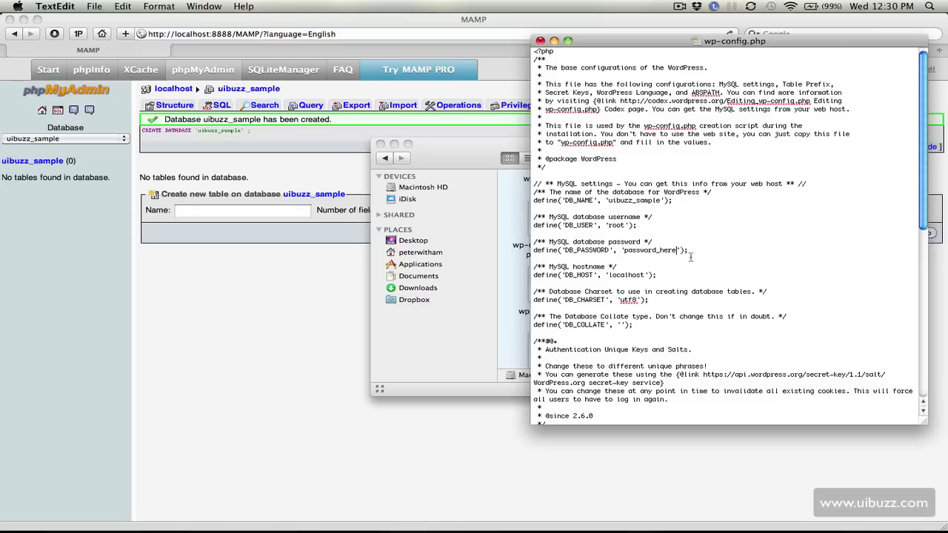
{"action": "type", "text": "pd"}
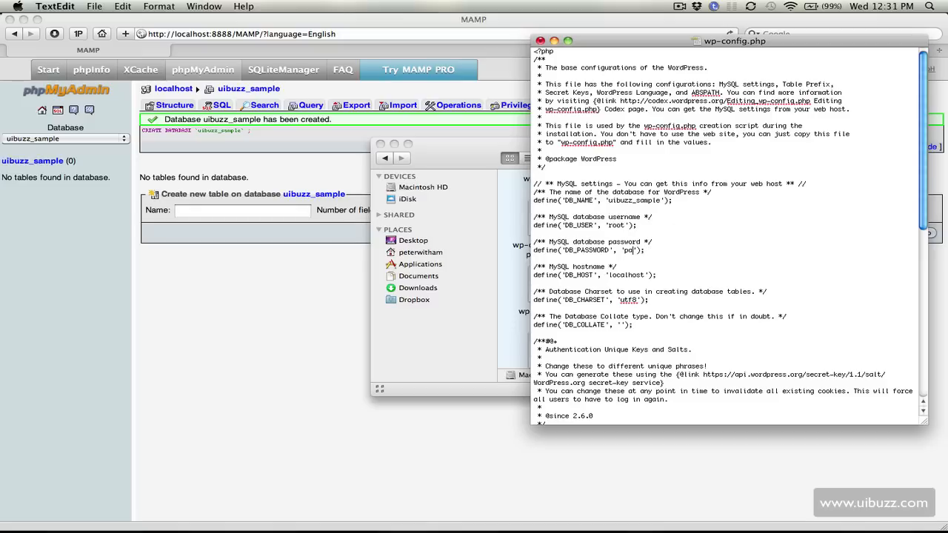
{"action": "type", "text": "root"}
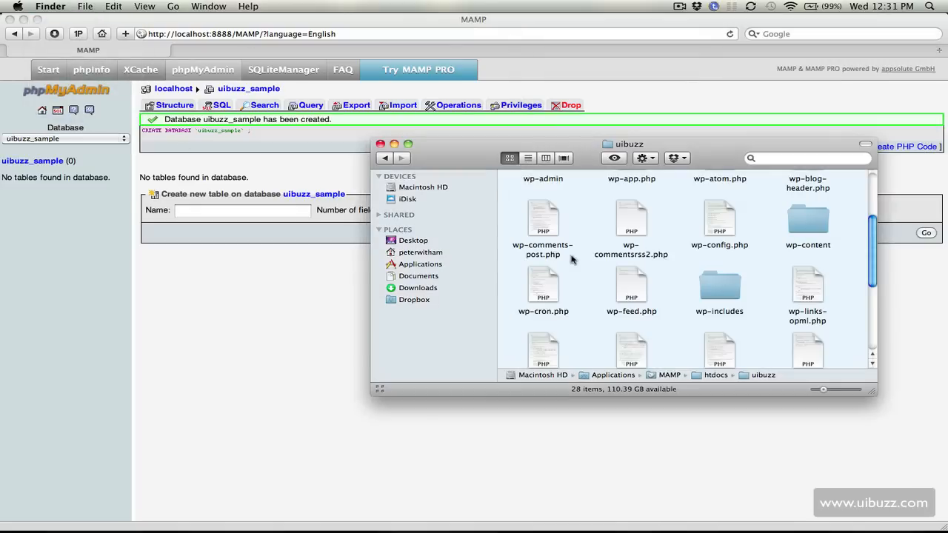
{"action": "mouse_move", "coordinate": [625, 243]}
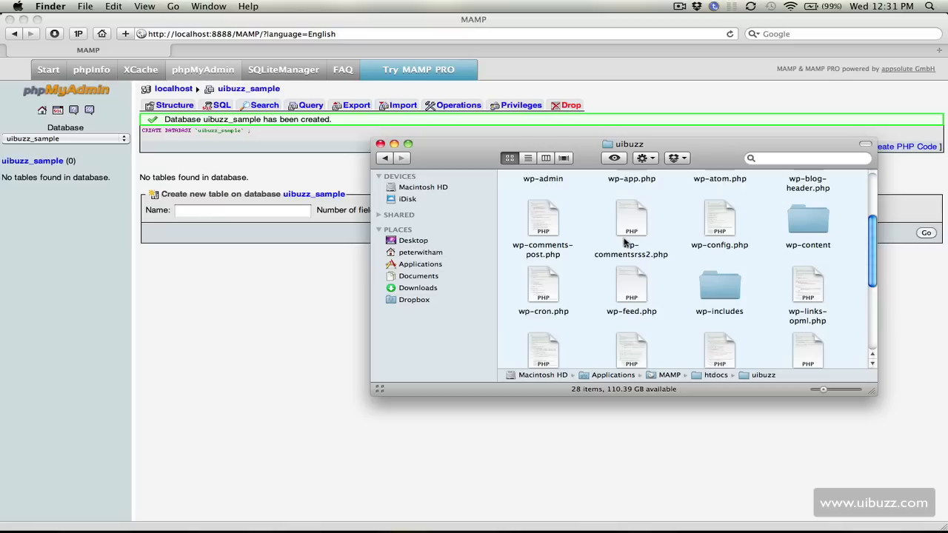
{"action": "mouse_move", "coordinate": [838, 255]}
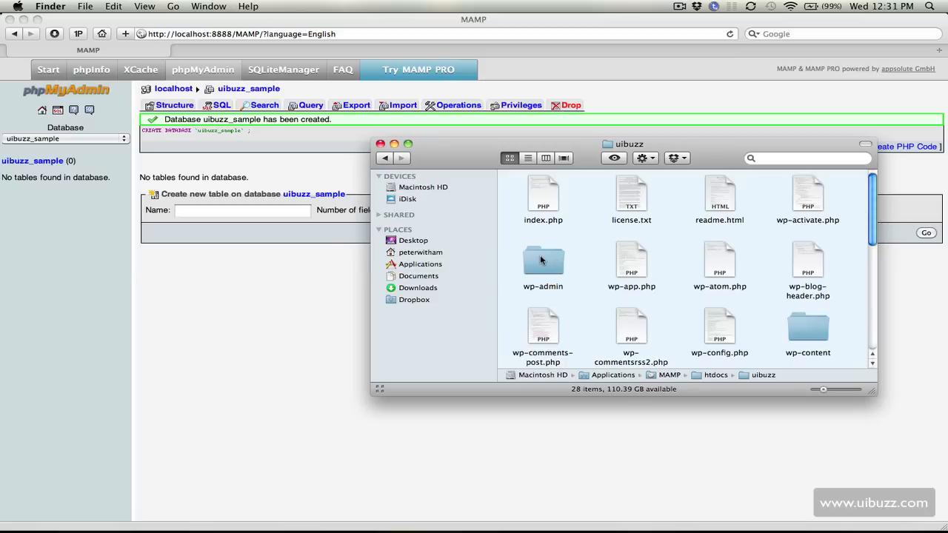
Step: Look through the wp-admin folder, then bring the phpMyAdmin page back to the front
{"action": "double_click", "coordinate": [542, 259]}
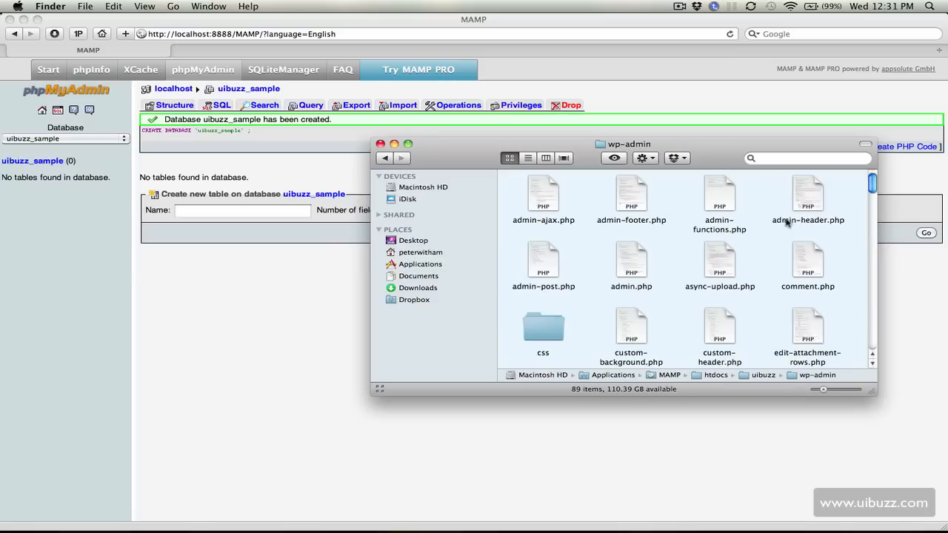
{"action": "scroll", "scroll_direction": "down", "scroll_amount": 3}
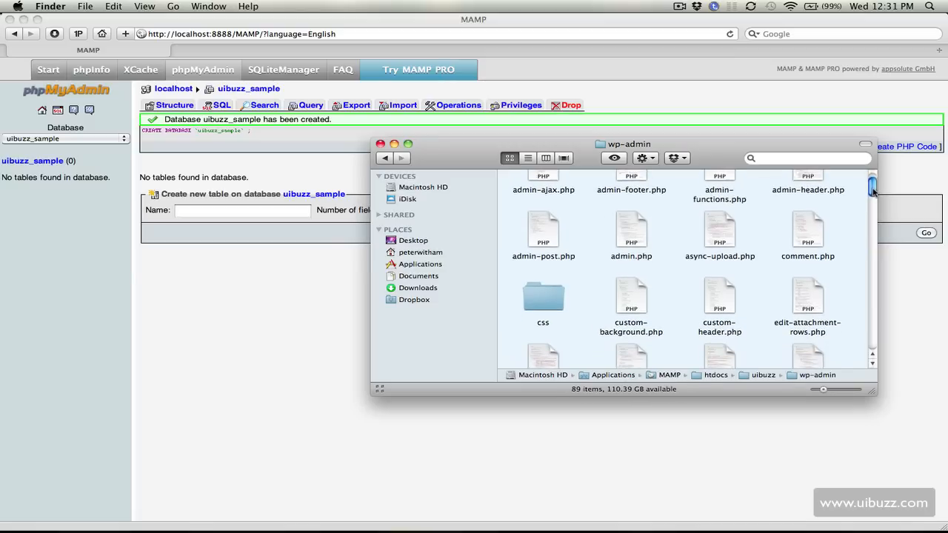
{"action": "scroll", "scroll_direction": "down", "scroll_amount": 3}
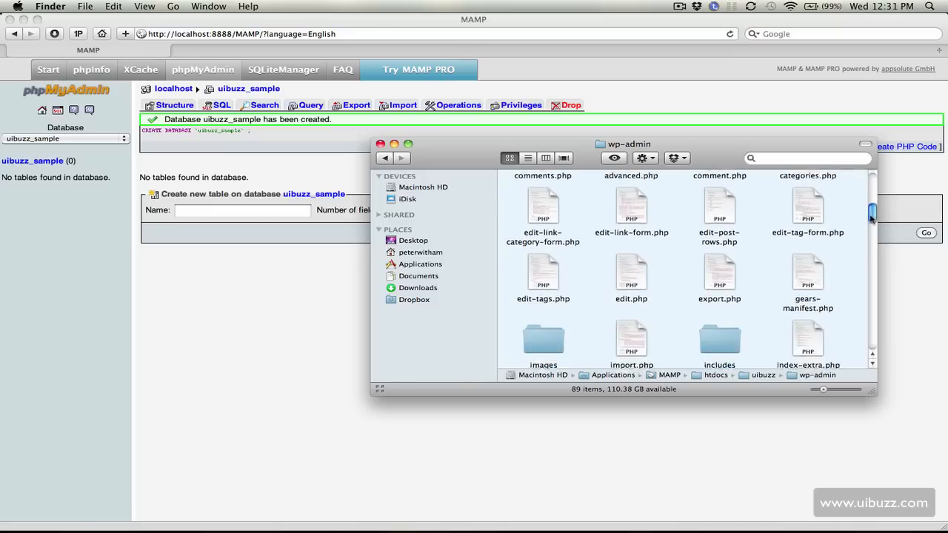
{"action": "scroll", "scroll_direction": "down", "scroll_amount": 3}
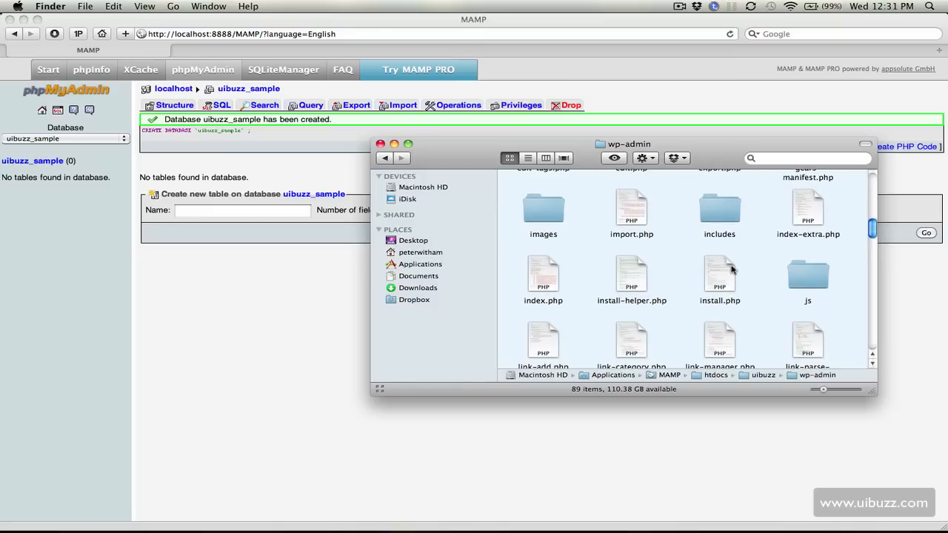
{"action": "left_click", "coordinate": [720, 274]}
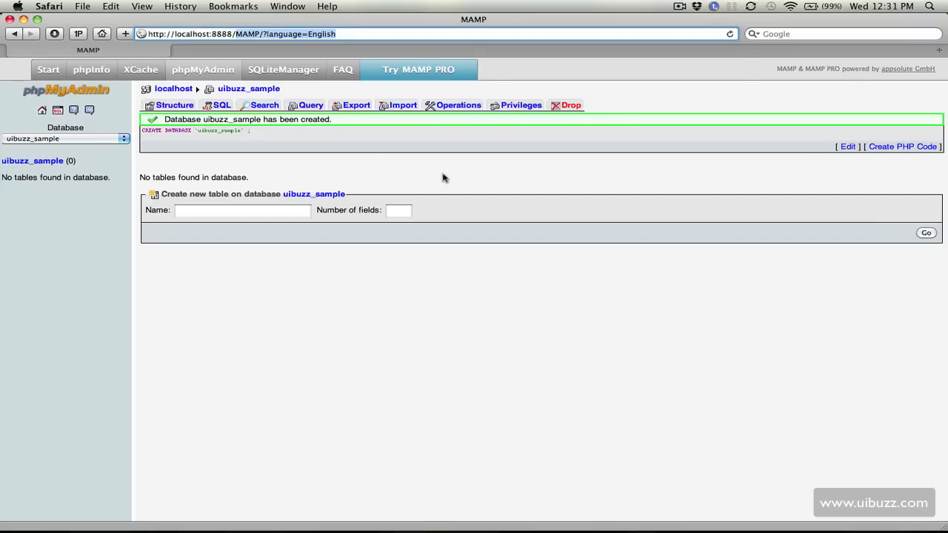
{"action": "type", "text": "http://localhost:8888/uibuuzz"}
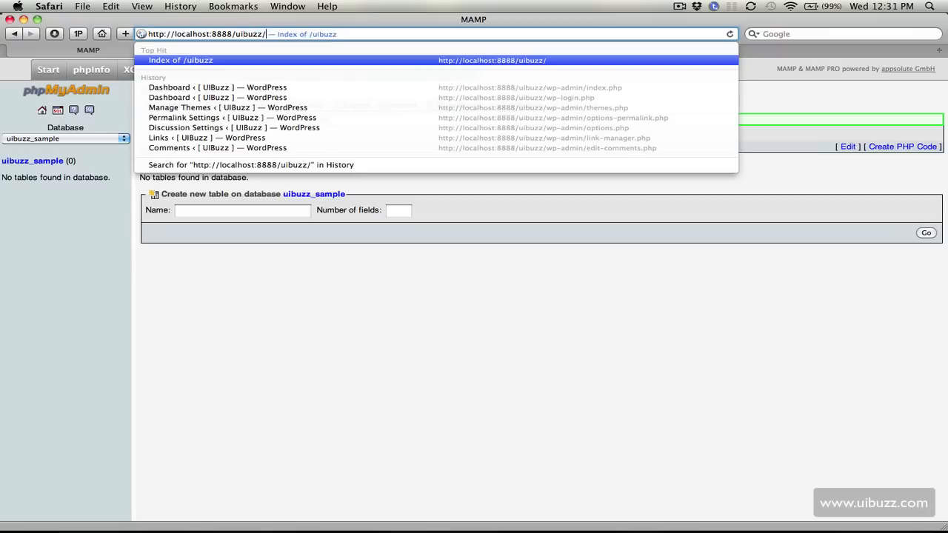
{"action": "type", "text": "wp-admin/index.php"}
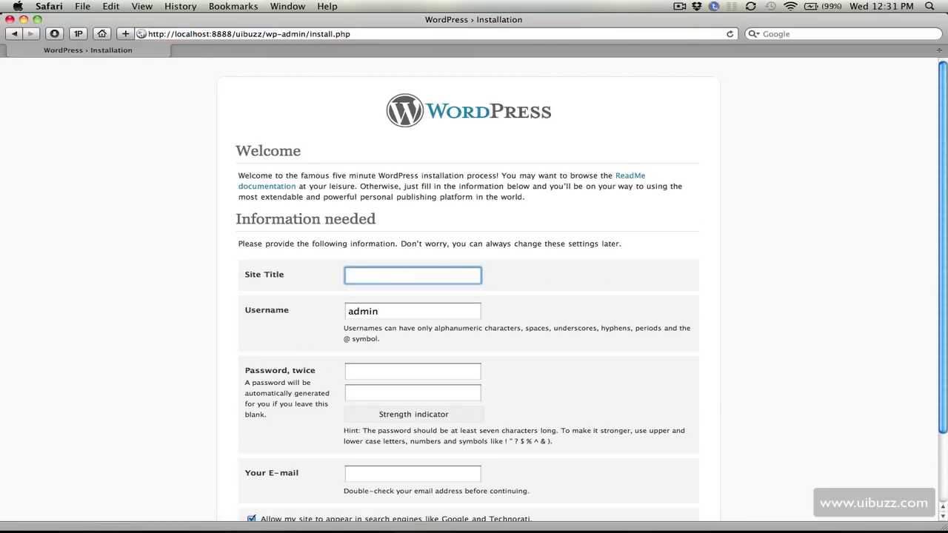
{"action": "mouse_move", "coordinate": [448, 211]}
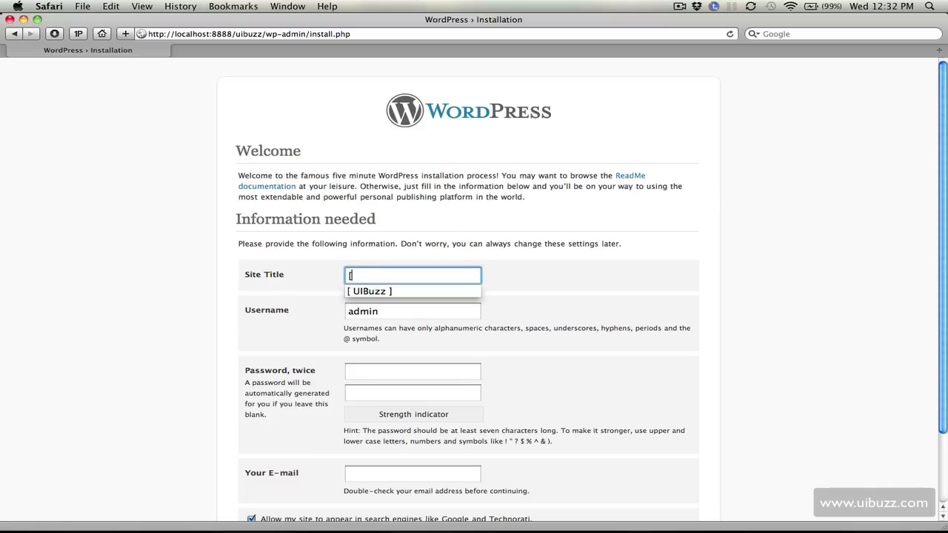
Step: Enter site title [ UIBuzz ] and keep admin as the username
{"action": "type", "text": "[ UIBuzz"}
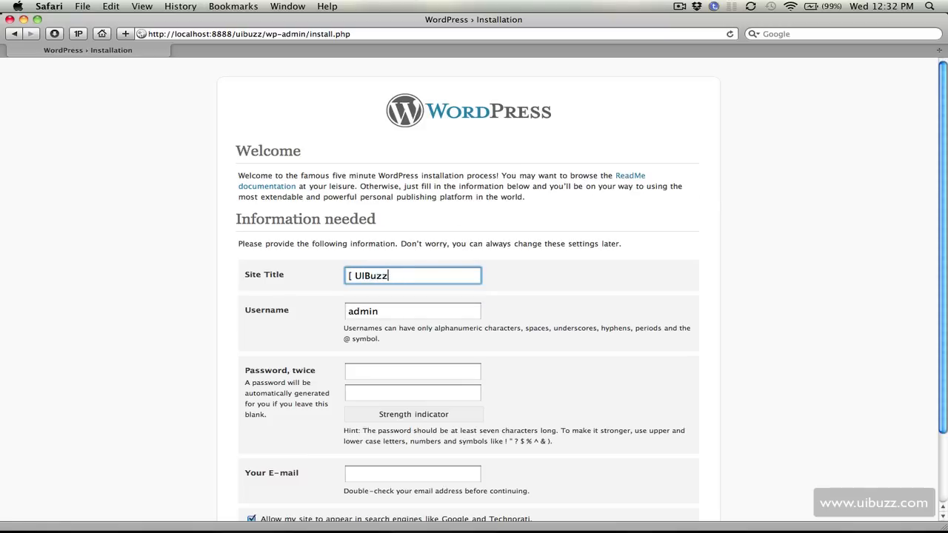
{"action": "type", "text": "]"}
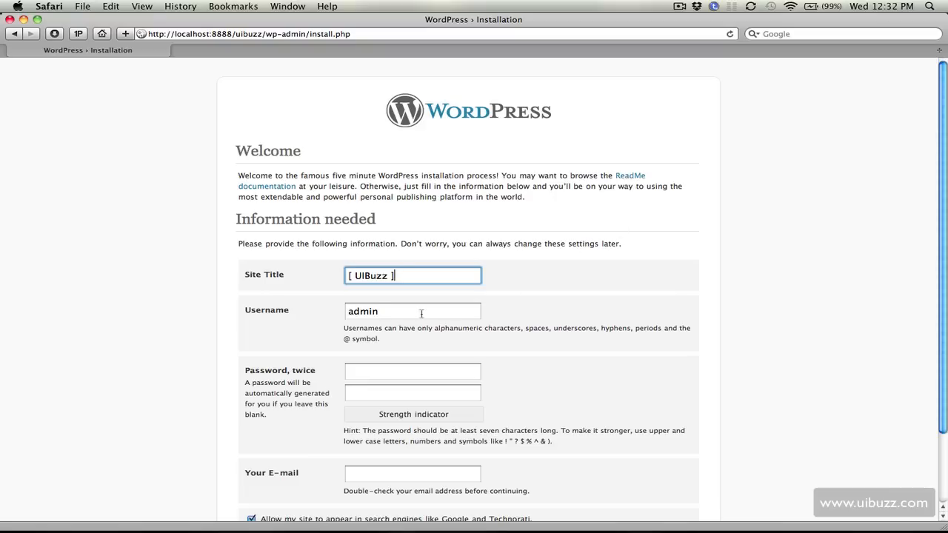
{"action": "left_click", "coordinate": [411, 311]}
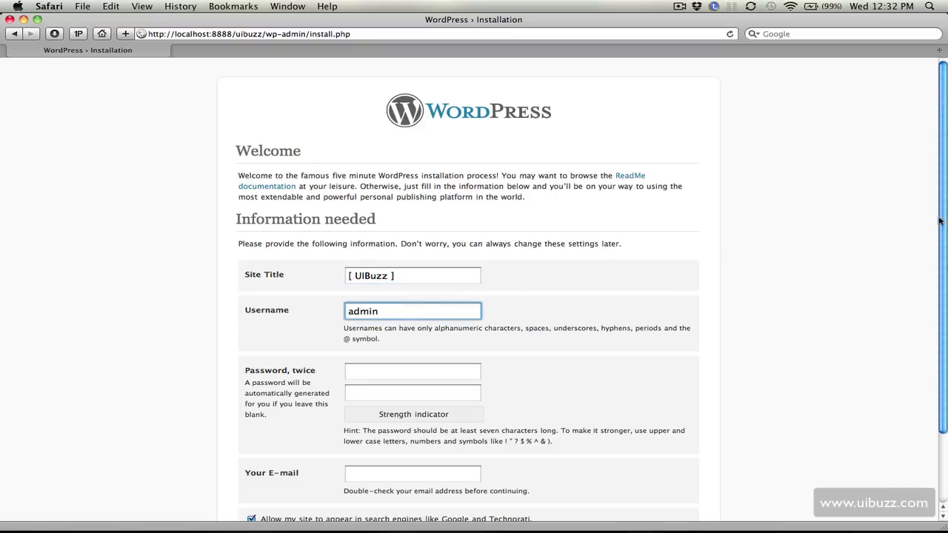
{"action": "scroll", "scroll_direction": "down", "scroll_amount": 3}
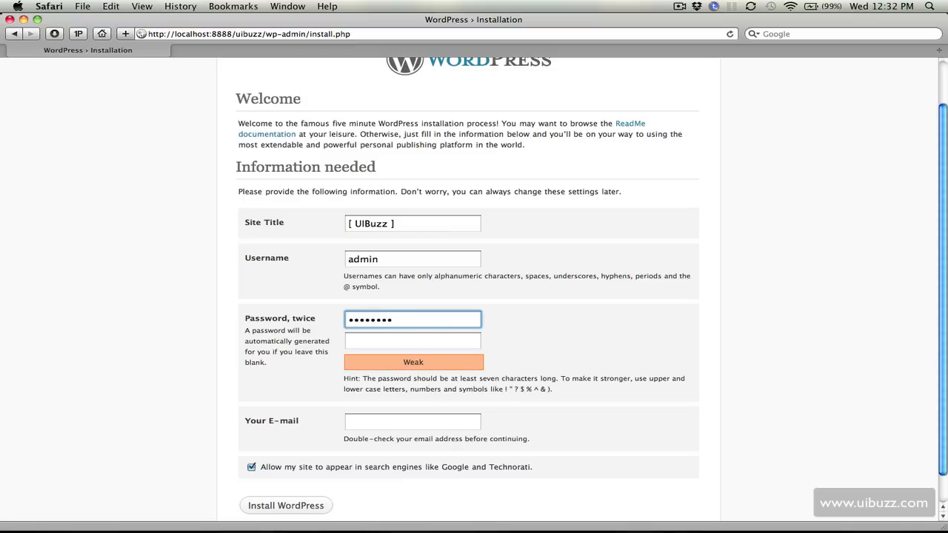
Step: Enter the password and turn off search engine visibility for the site
{"action": "type", "text": "••••••••"}
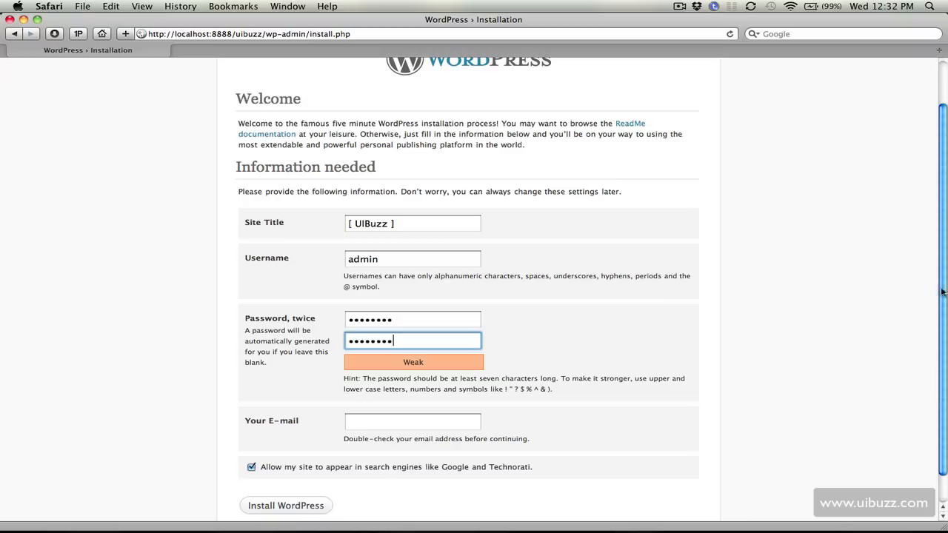
{"action": "scroll", "scroll_direction": "down", "scroll_amount": 3}
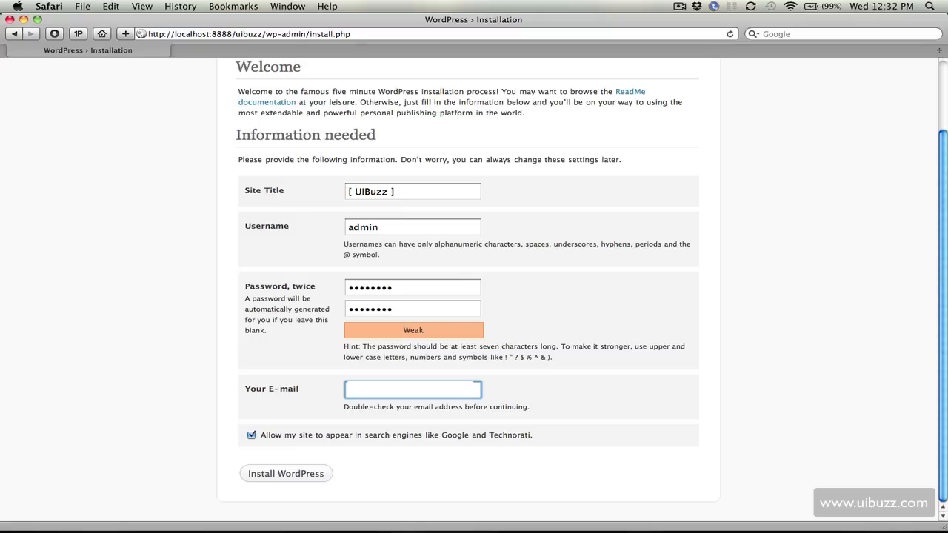
{"action": "mouse_move", "coordinate": [737, 349]}
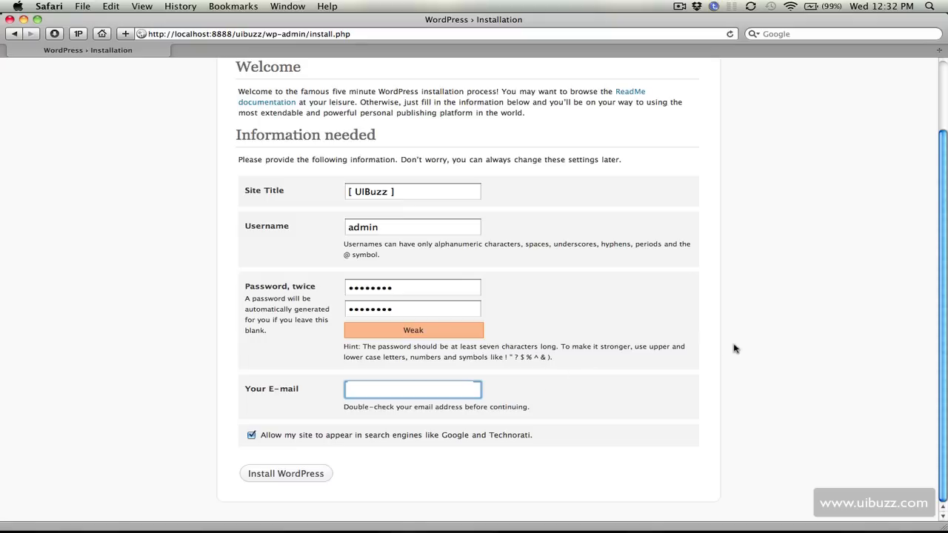
{"action": "mouse_move", "coordinate": [303, 445]}
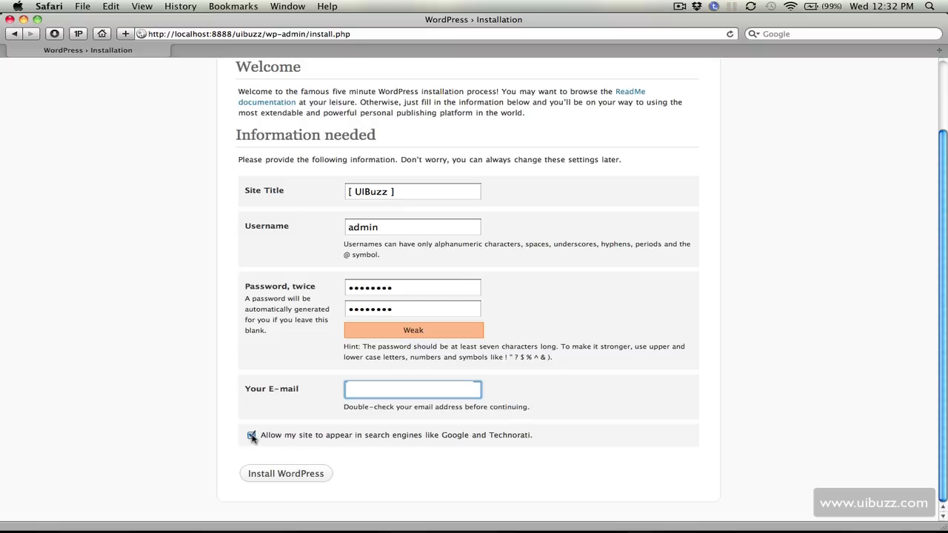
{"action": "left_click", "coordinate": [252, 436]}
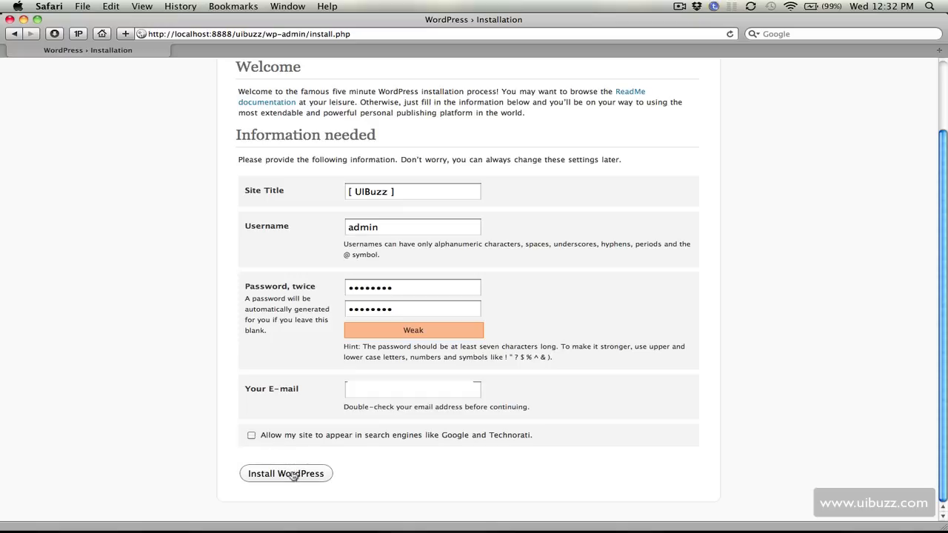
Step: Run the WordPress installation for user admin and proceed to the site's login page
{"action": "left_click", "coordinate": [285, 474]}
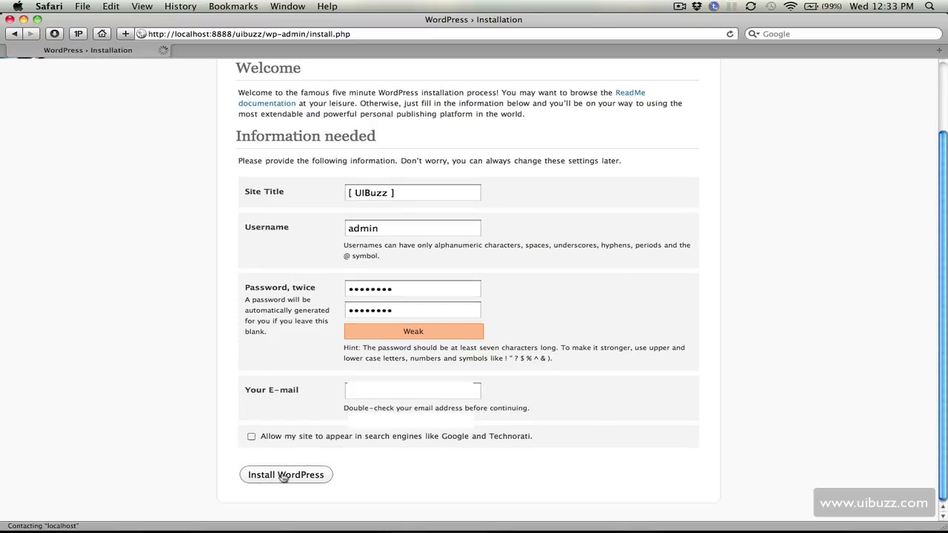
{"action": "left_click", "coordinate": [286, 474]}
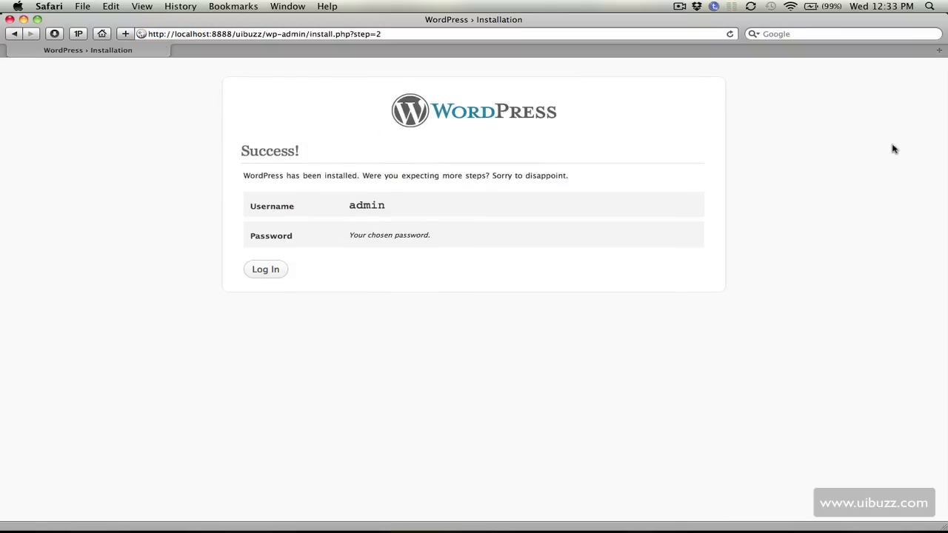
{"action": "mouse_move", "coordinate": [247, 197]}
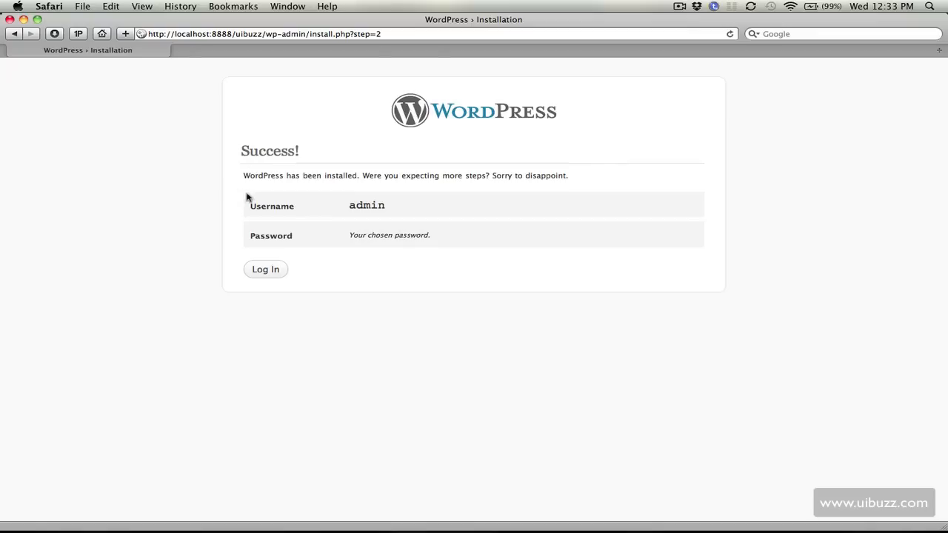
{"action": "mouse_move", "coordinate": [244, 281]}
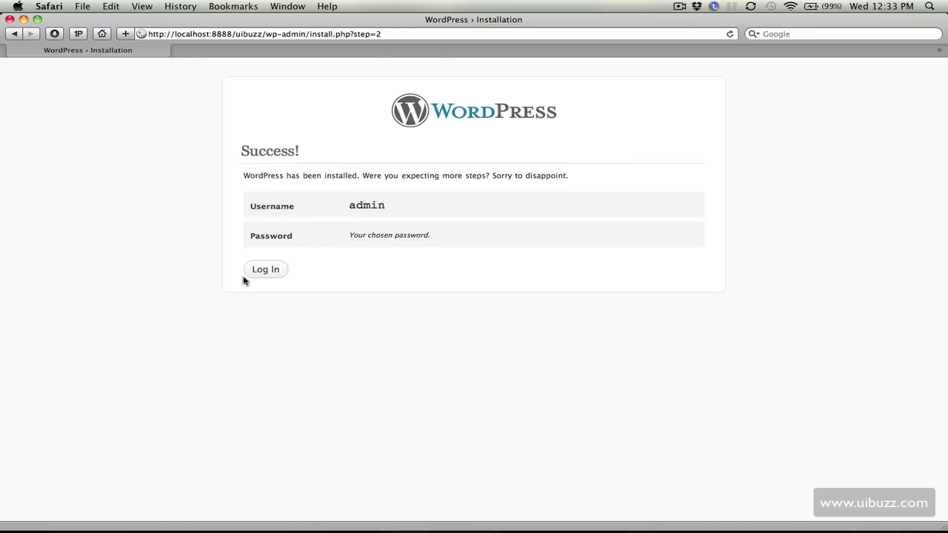
{"action": "left_click", "coordinate": [266, 270]}
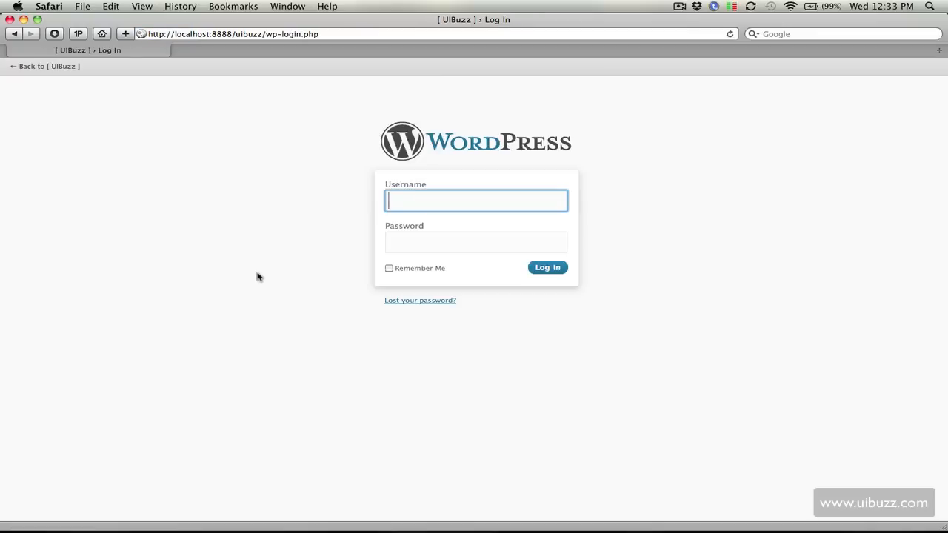
{"action": "type", "text": "admin"}
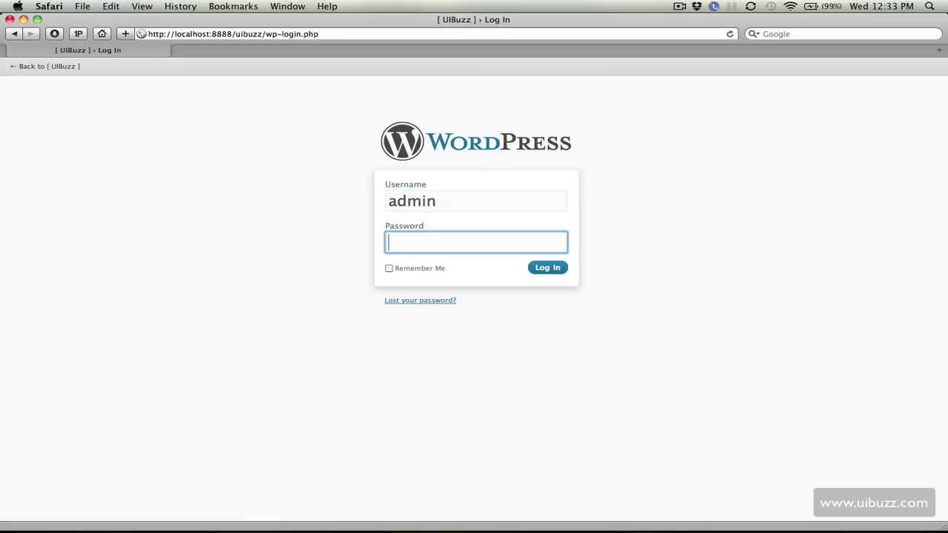
{"action": "type", "text": "password"}
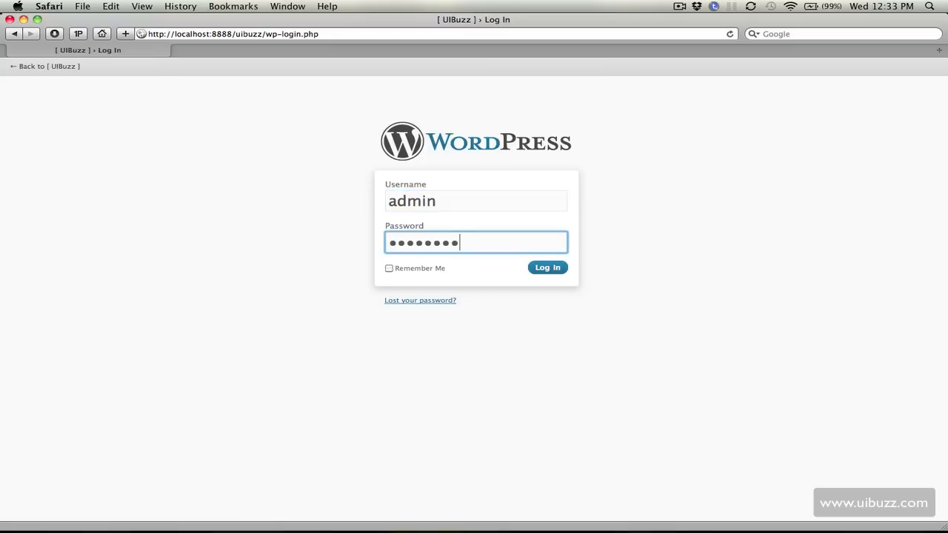
{"action": "left_click", "coordinate": [388, 268]}
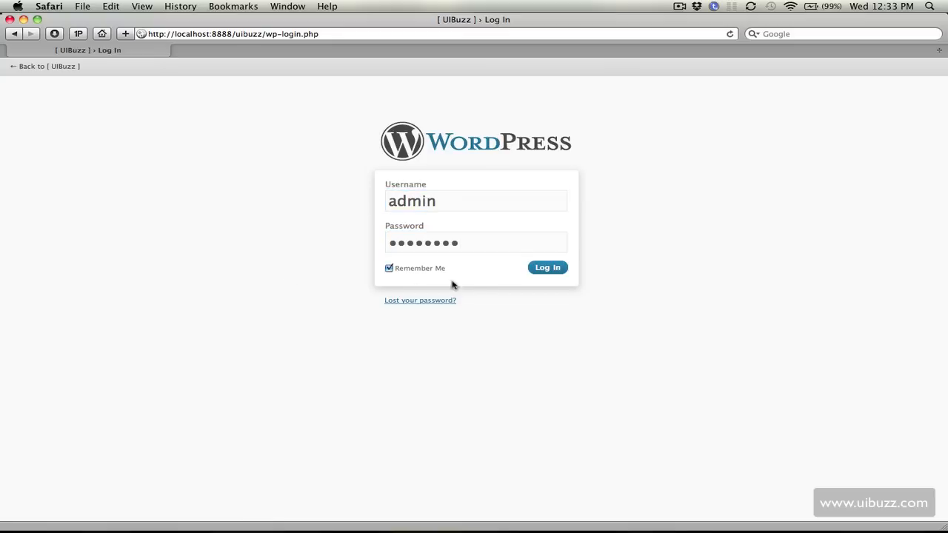
{"action": "left_click", "coordinate": [548, 266]}
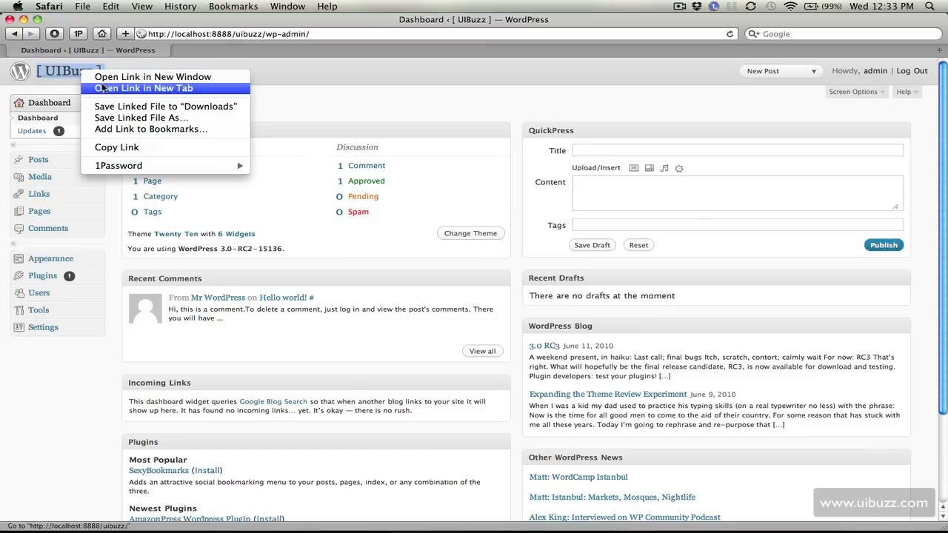
Step: Load the [ UIBuzz ] front end with its Hello world! post in a new tab
{"action": "left_click", "coordinate": [142, 87]}
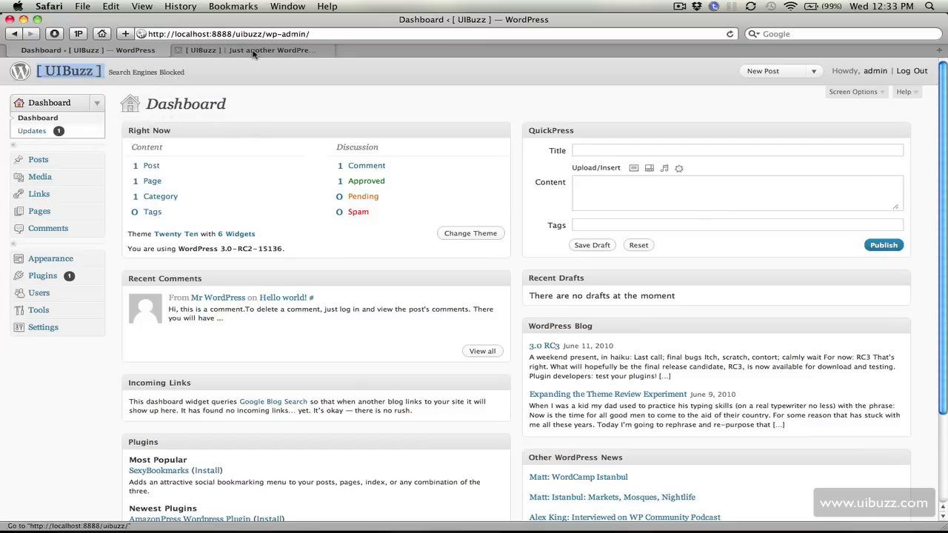
{"action": "left_click", "coordinate": [252, 50]}
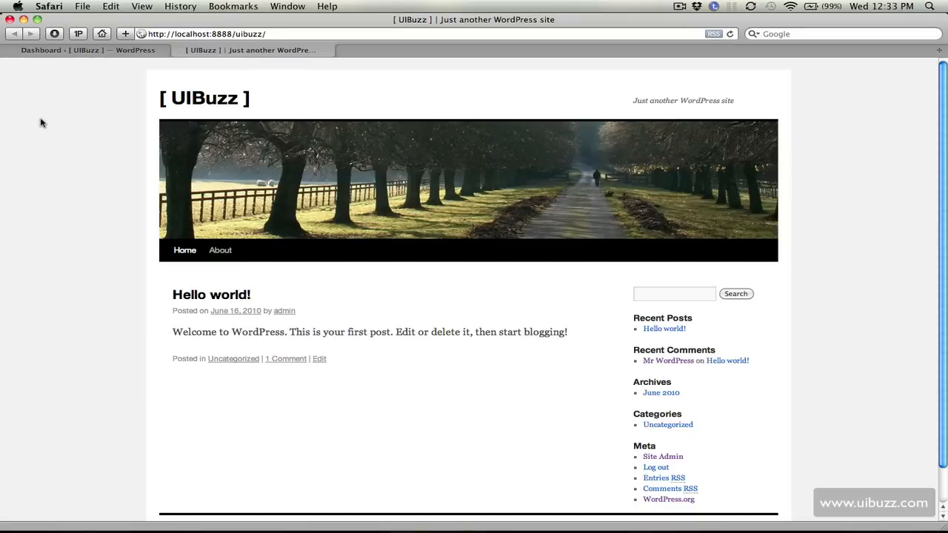